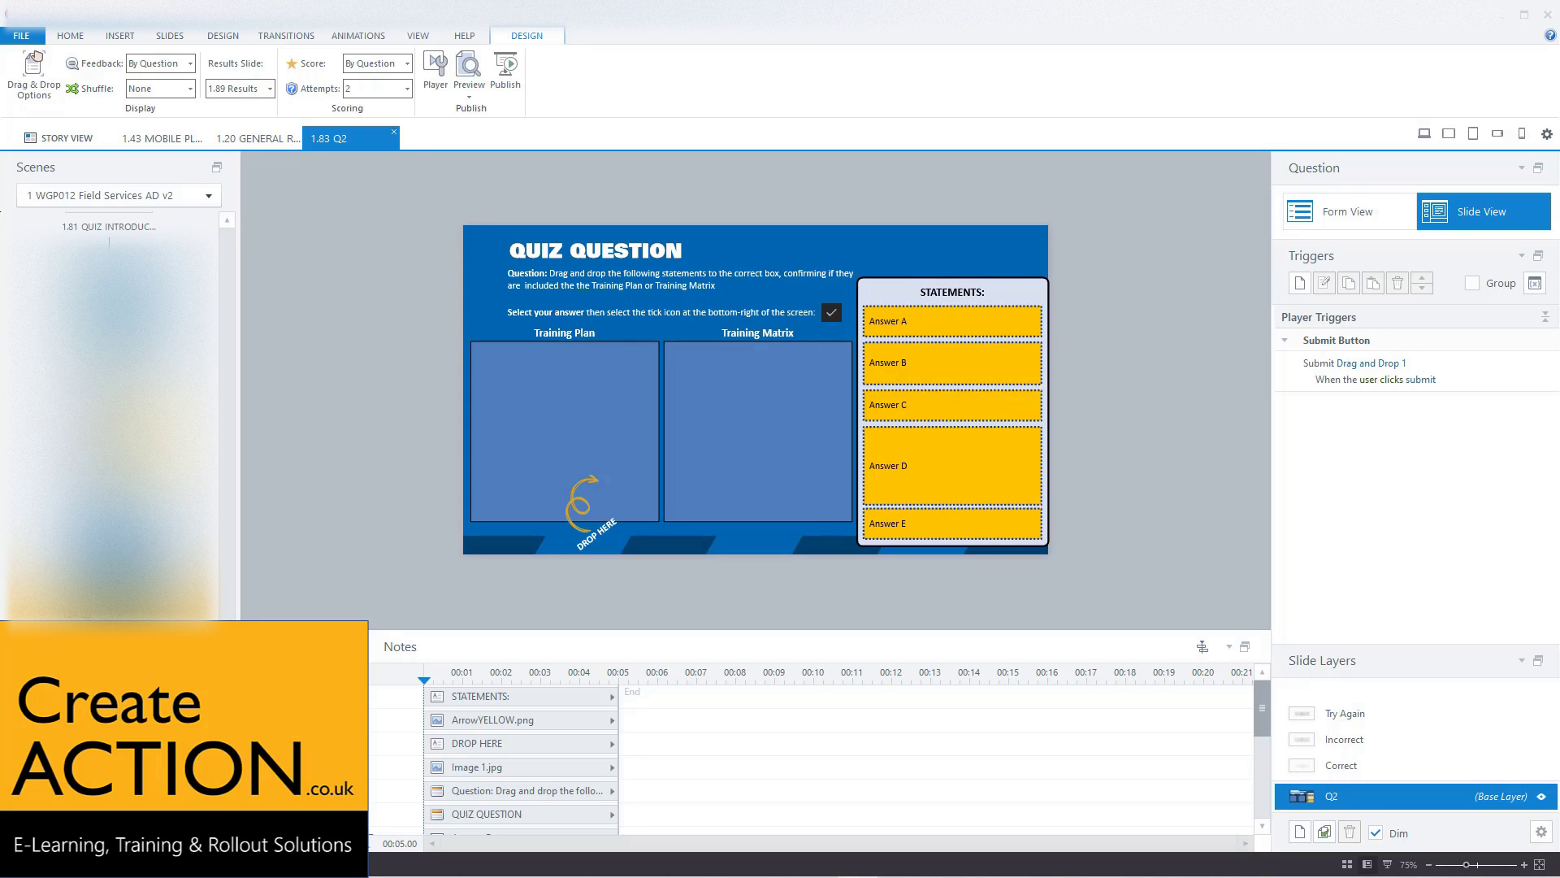
pyautogui.moveTo(707, 405)
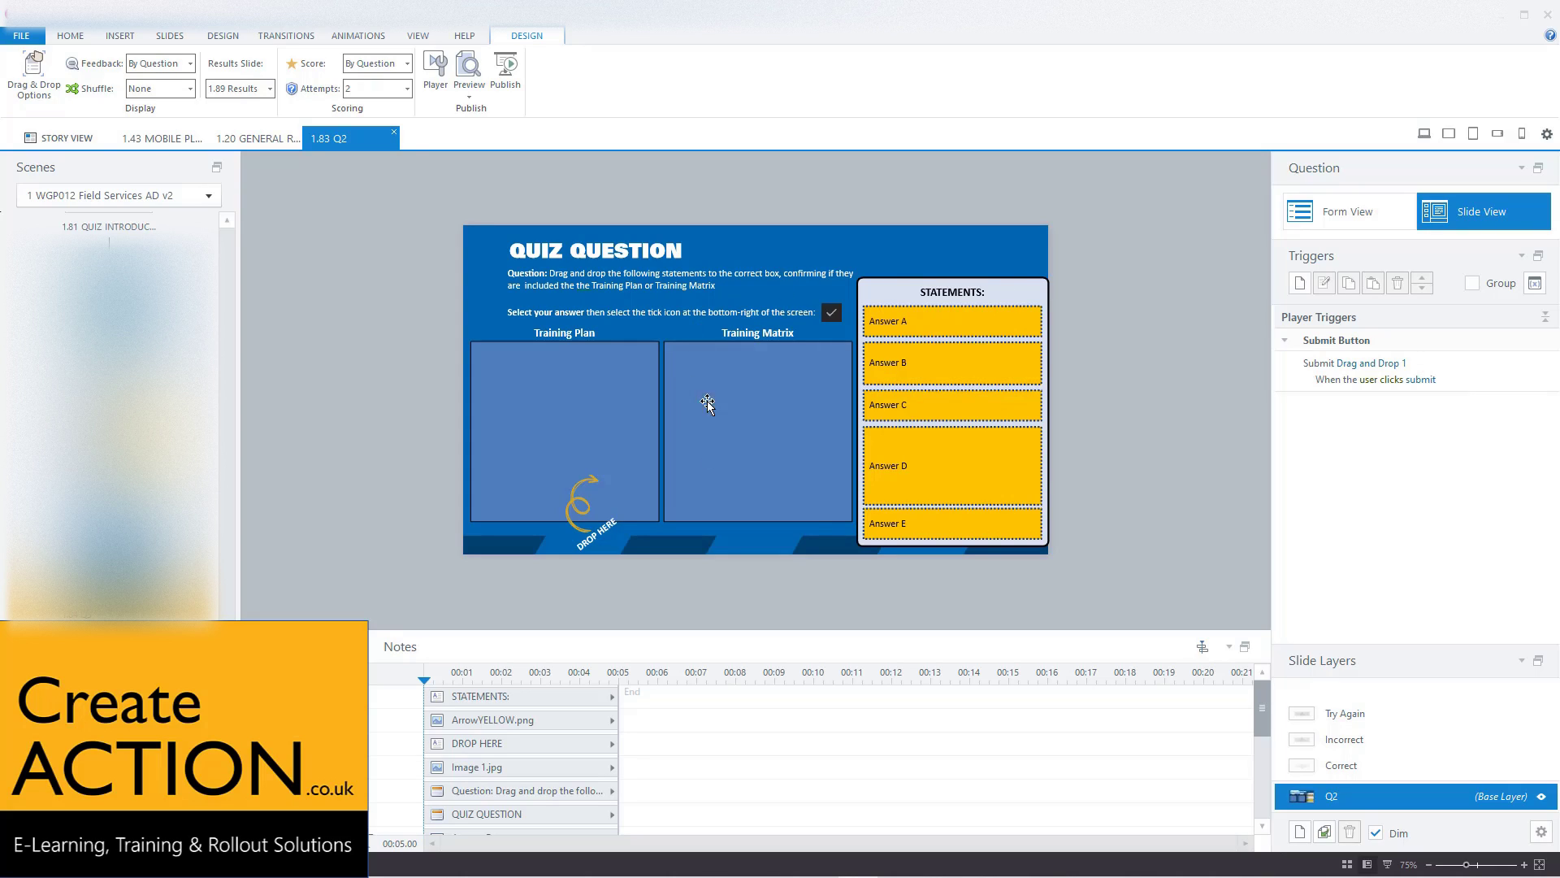
# - Reveal the Preview choices (This Slide, This Scene and so on) from the ribbon
pyautogui.click(469, 70)
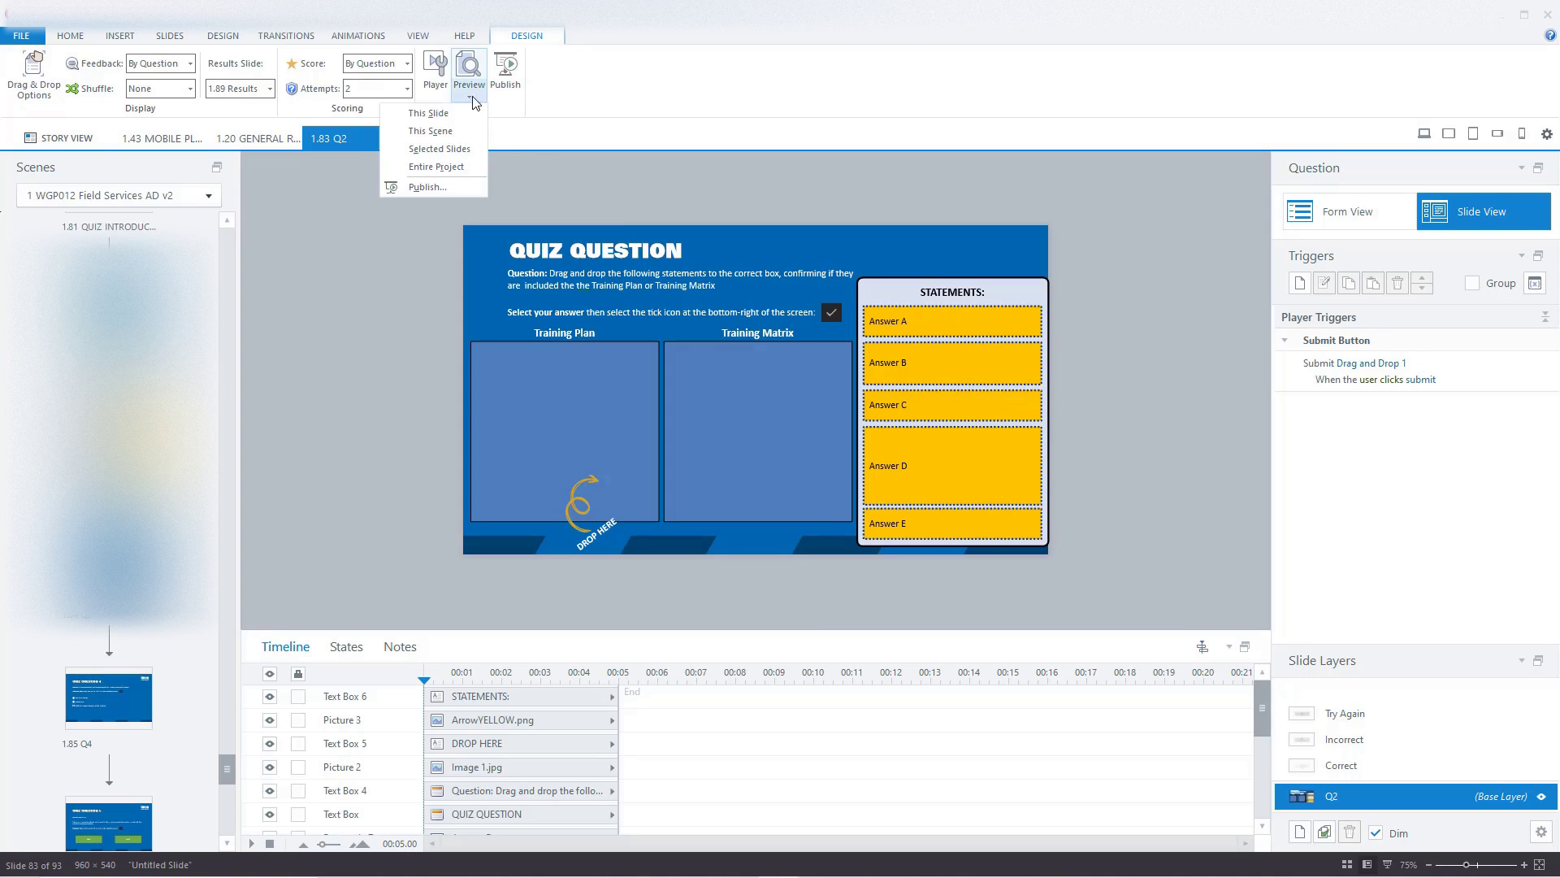
# - Preview this slide, drag statements into the Training Plan and Training Matrix boxes, then return to editing
pyautogui.click(427, 112)
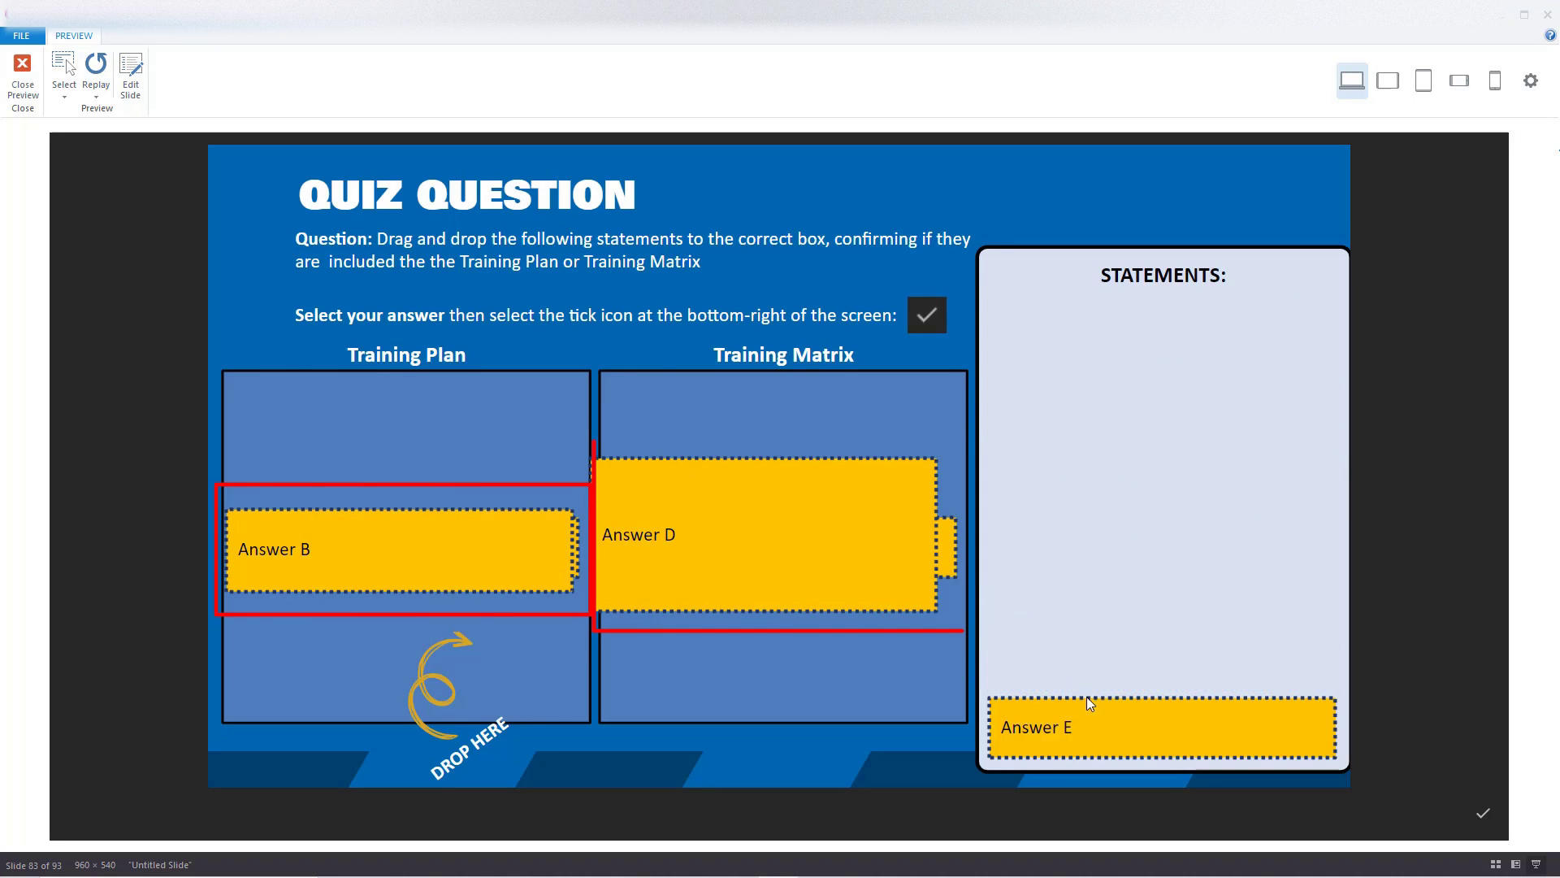
pyautogui.moveTo(1159, 727); pyautogui.dragTo(458, 450)
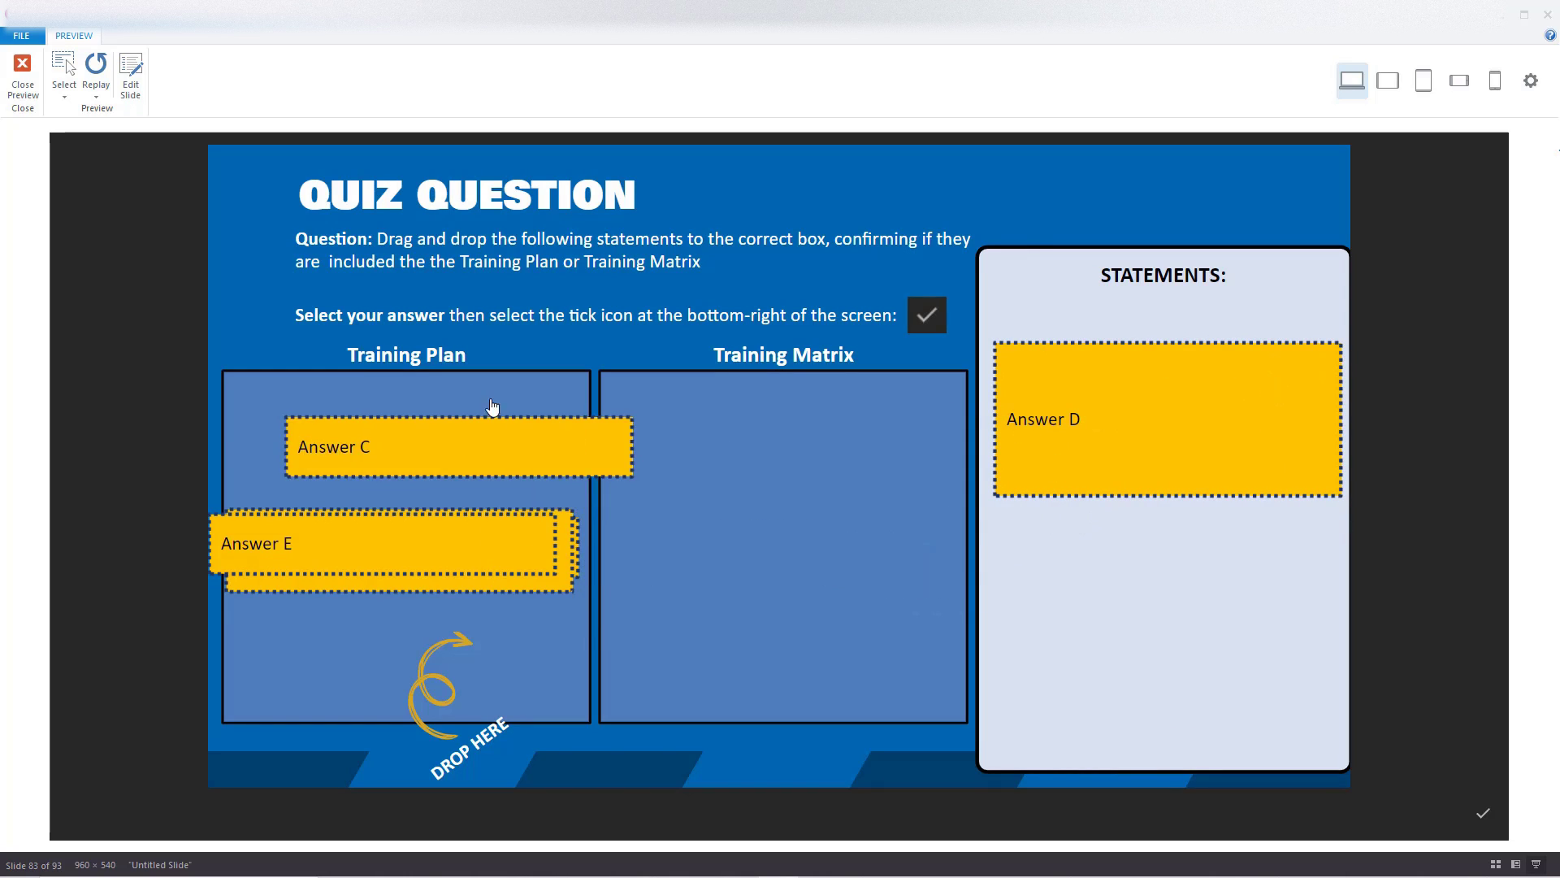
pyautogui.moveTo(389, 542); pyautogui.dragTo(1164, 607)
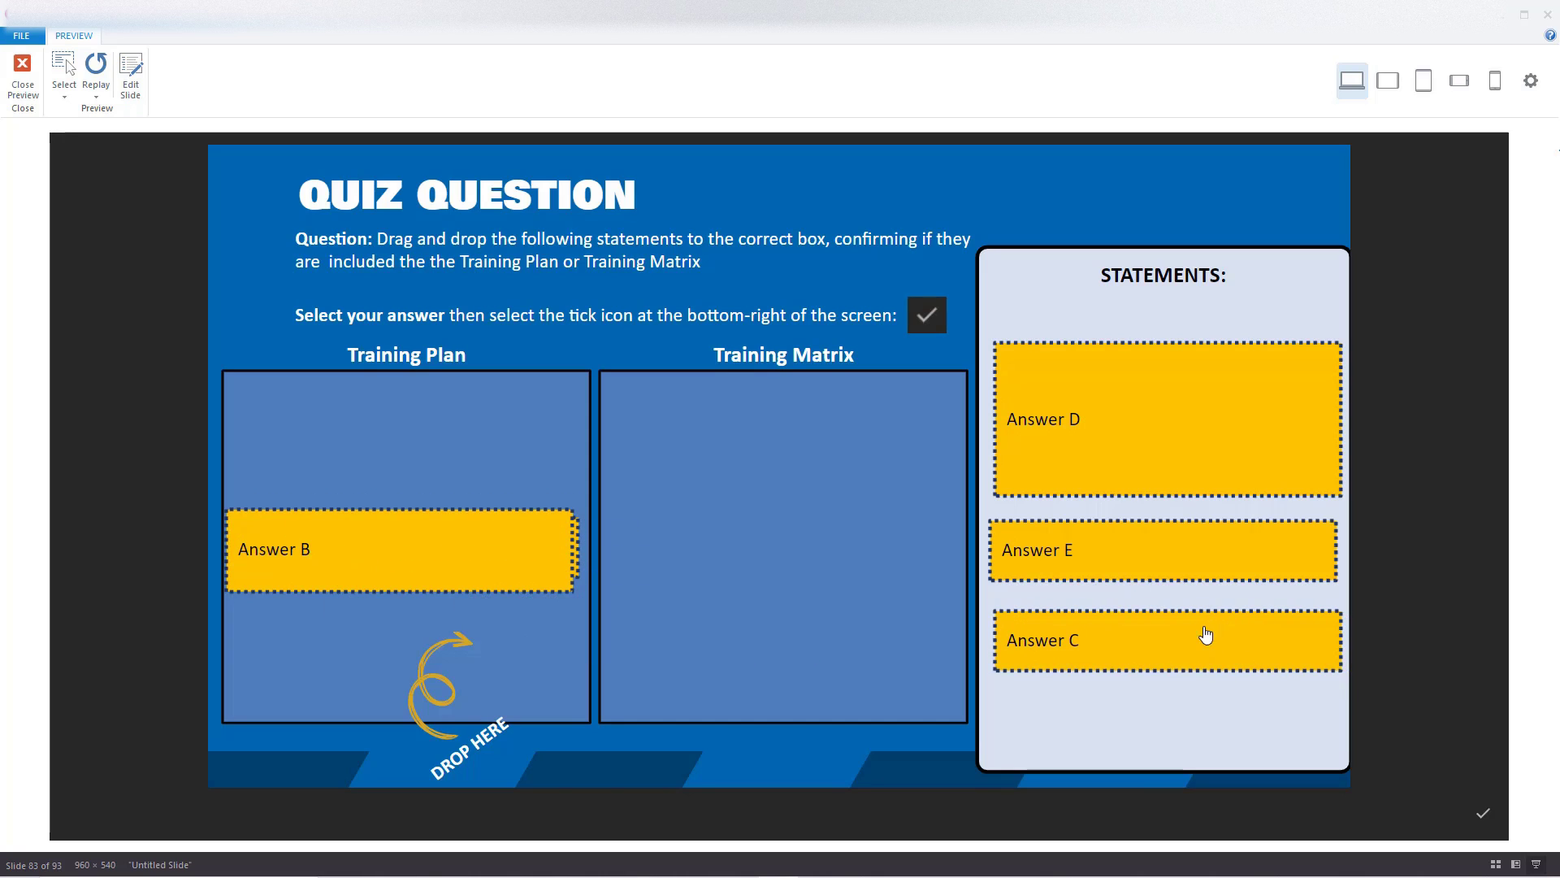
pyautogui.moveTo(634, 528)
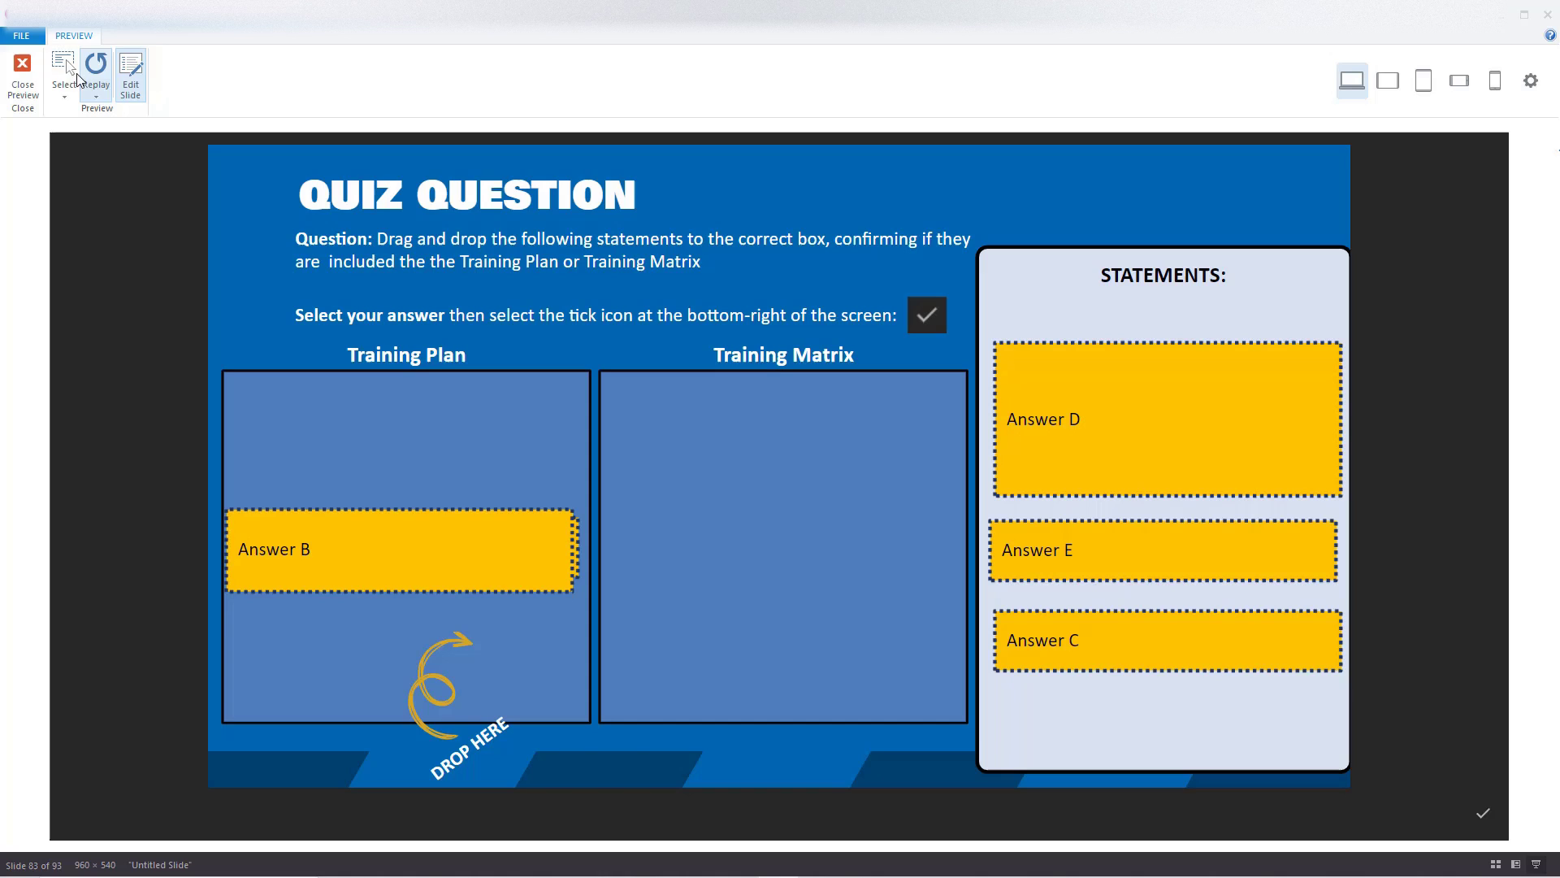
pyautogui.click(21, 76)
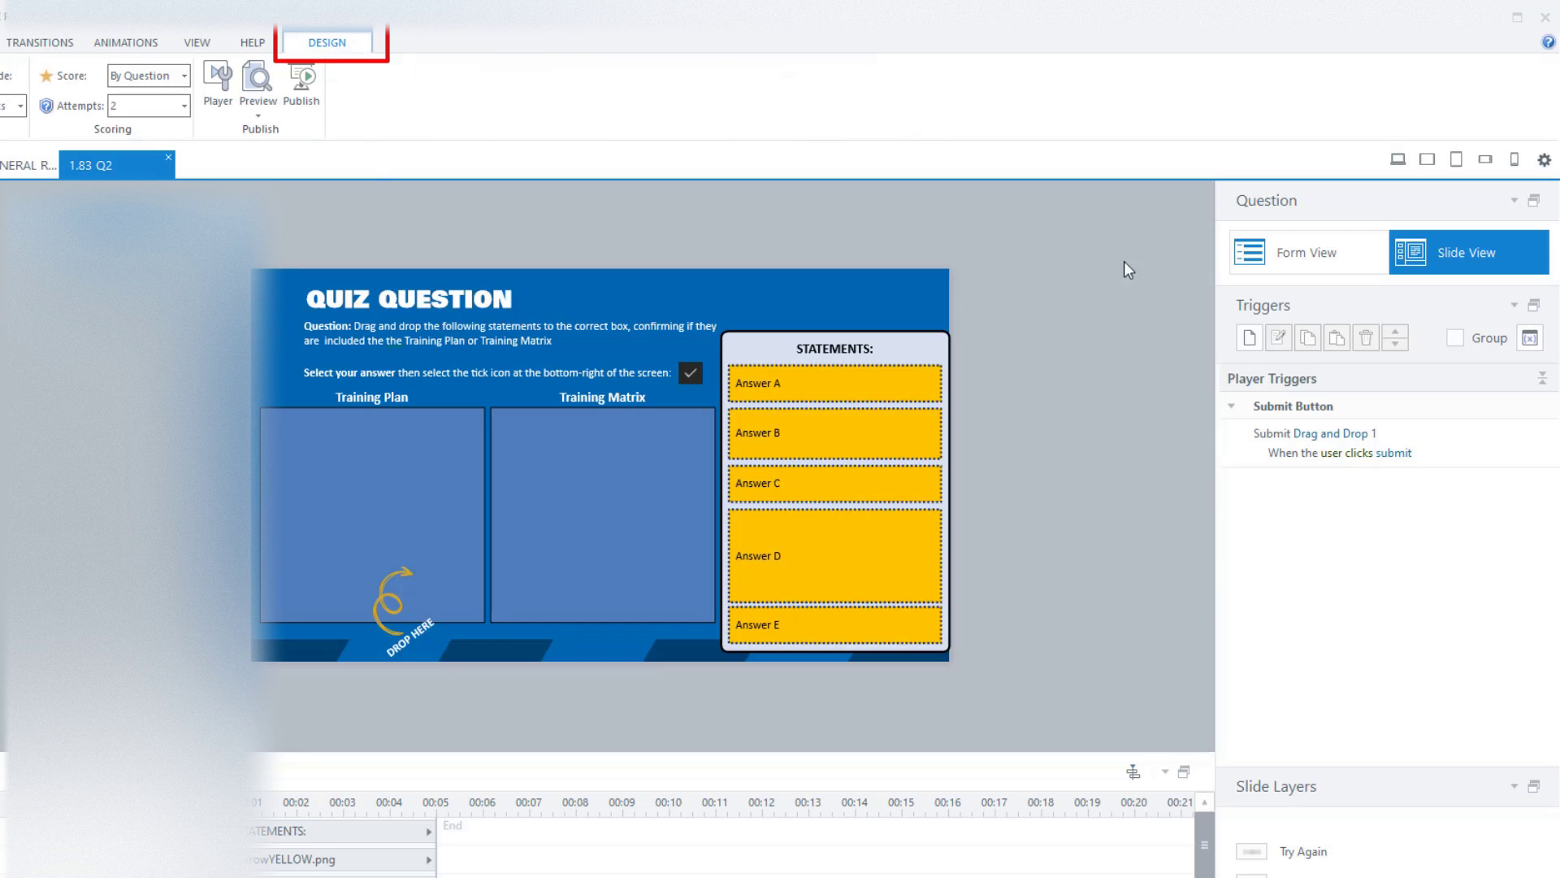
# - Switch the question to Form View listing drag items with their drop targets
pyautogui.click(1305, 252)
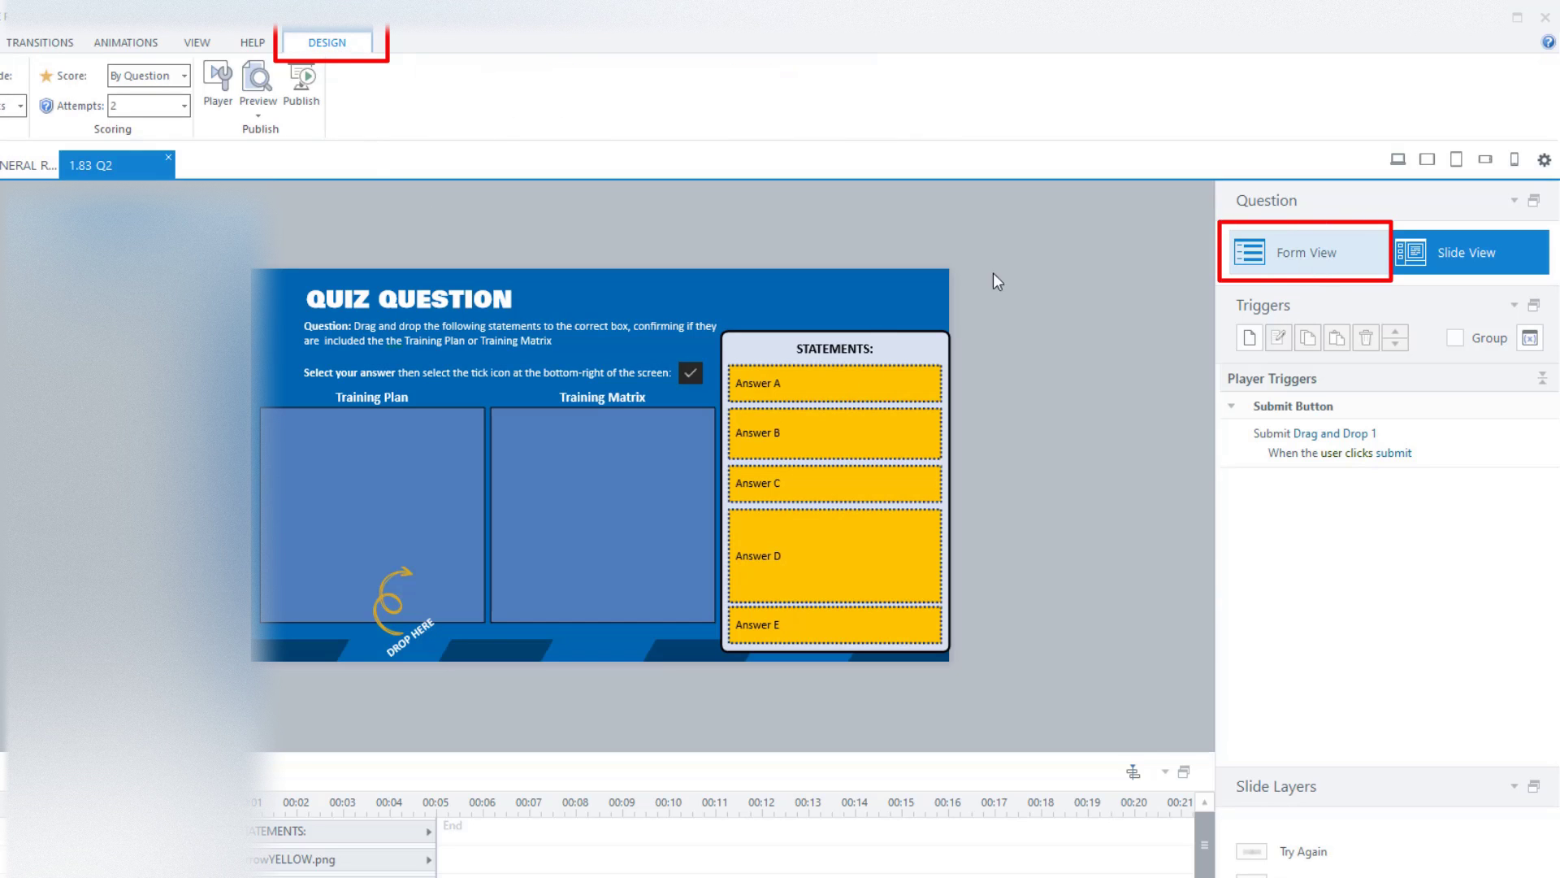
pyautogui.click(1307, 252)
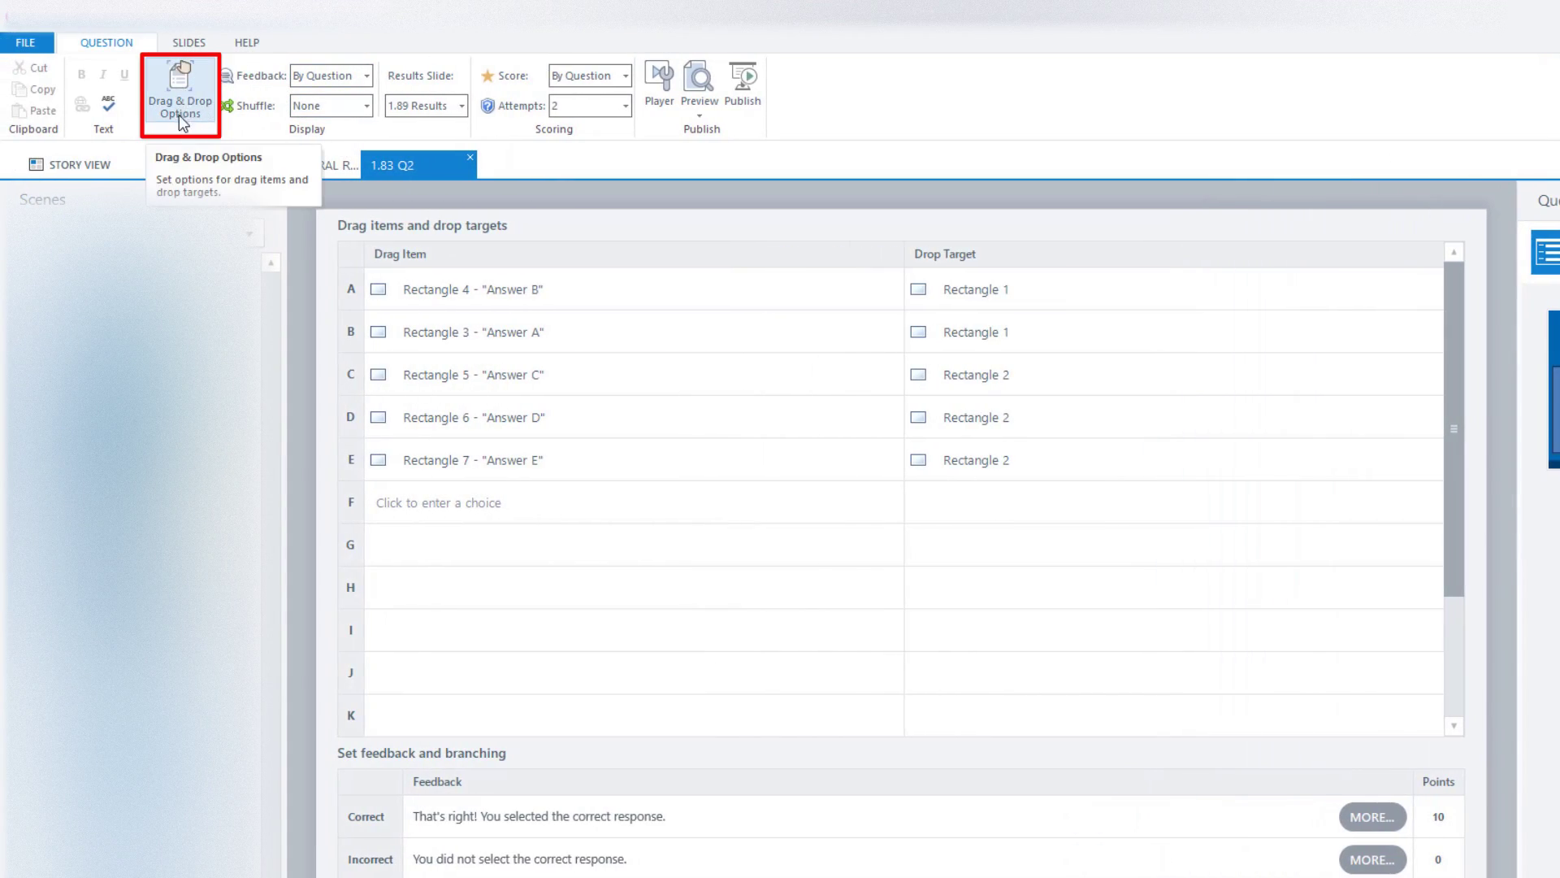
# - In Drag & Drop Options, set dropped items to snap to targets as Tile and confirm
pyautogui.click(180, 94)
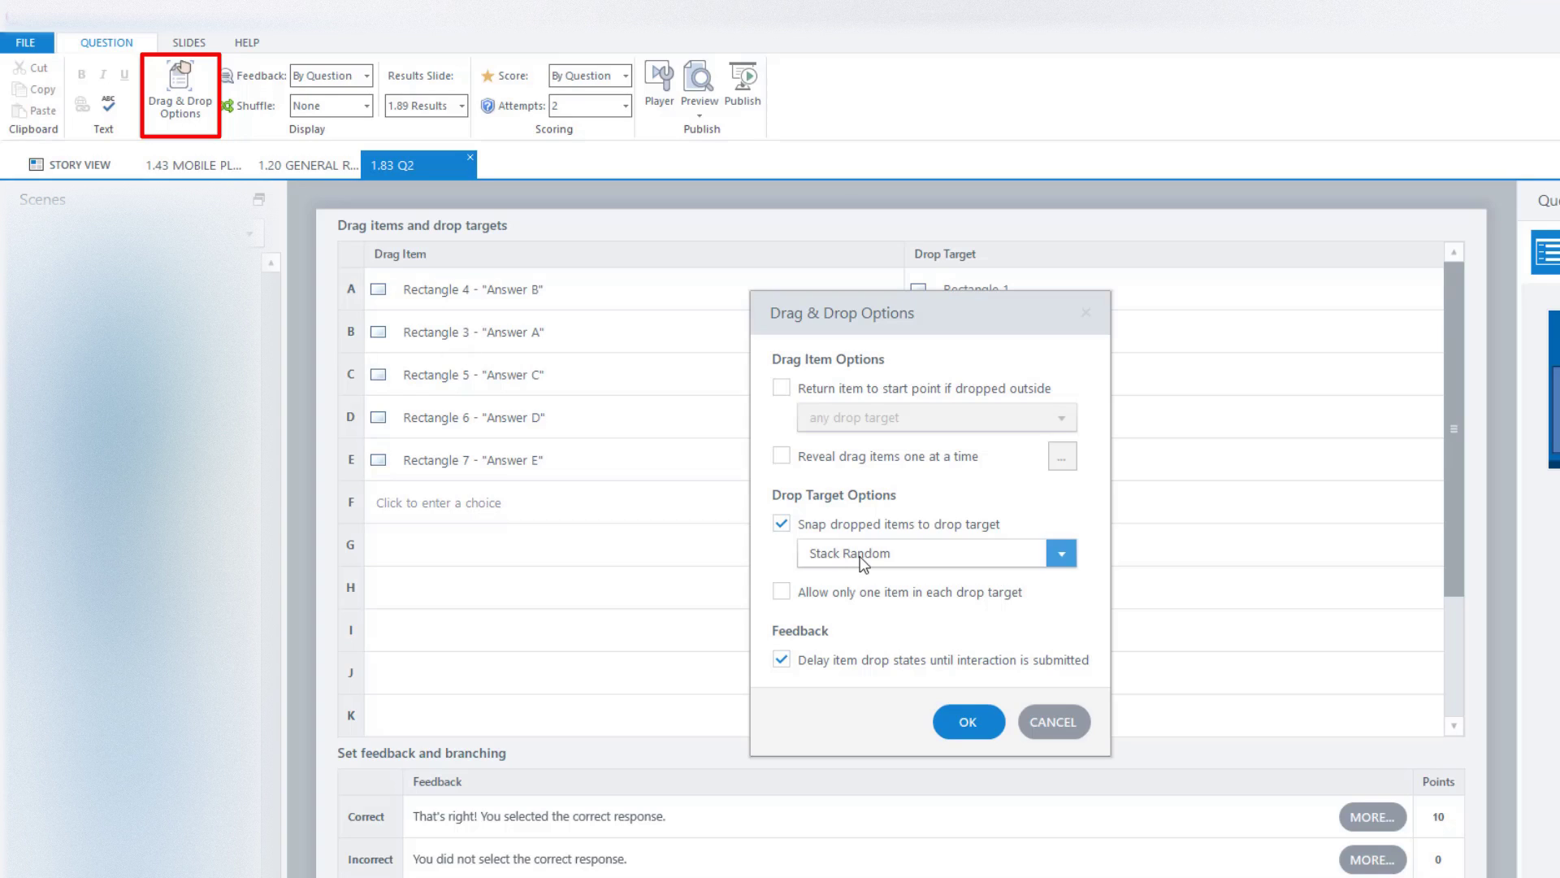
pyautogui.click(1061, 552)
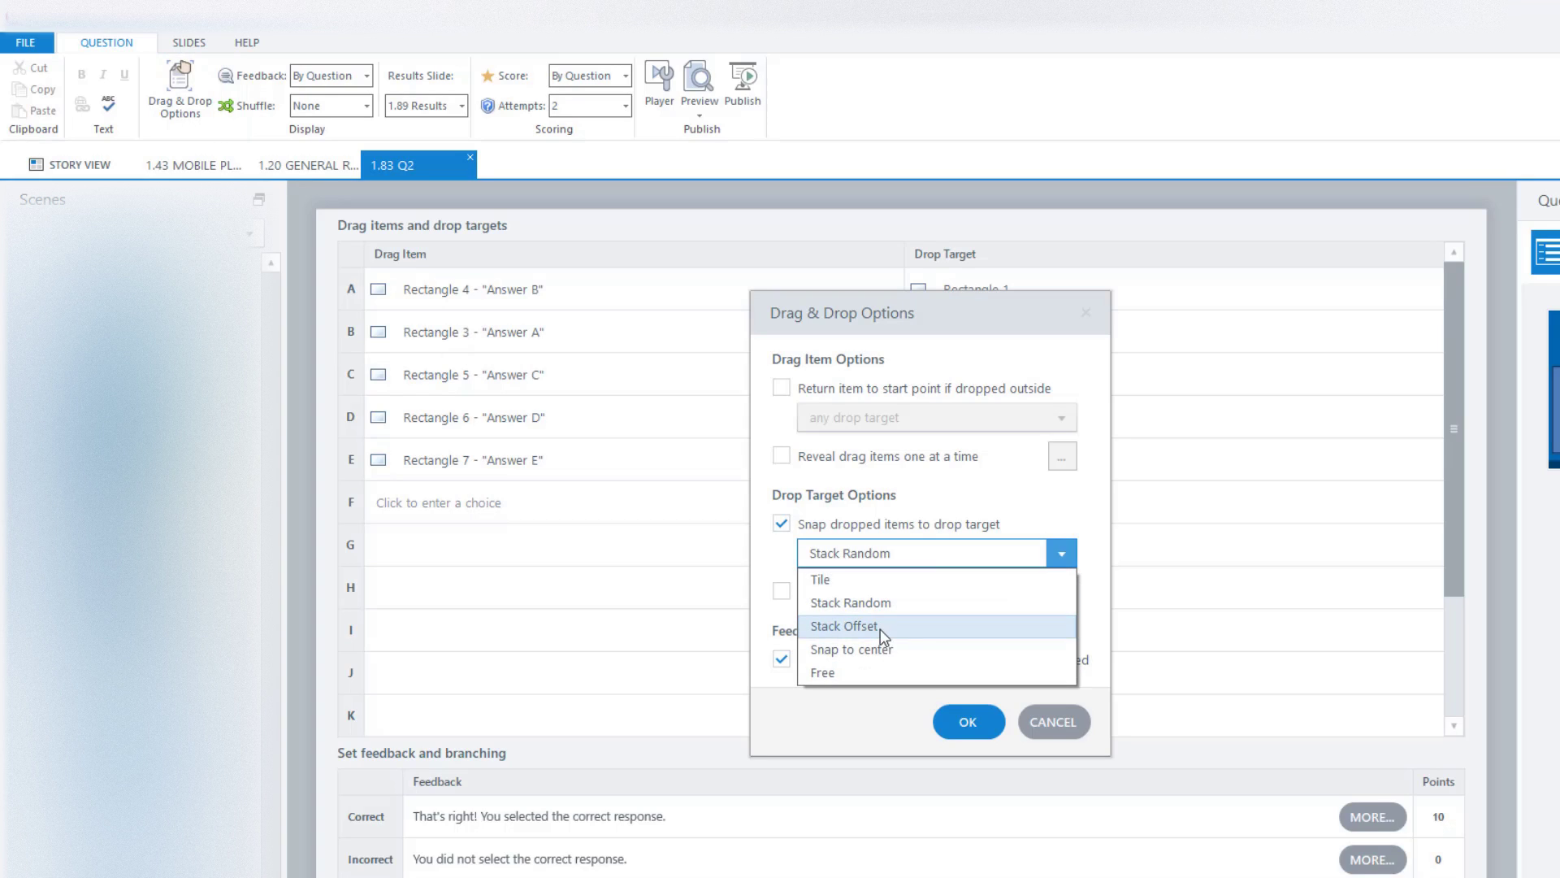
pyautogui.moveTo(835, 580)
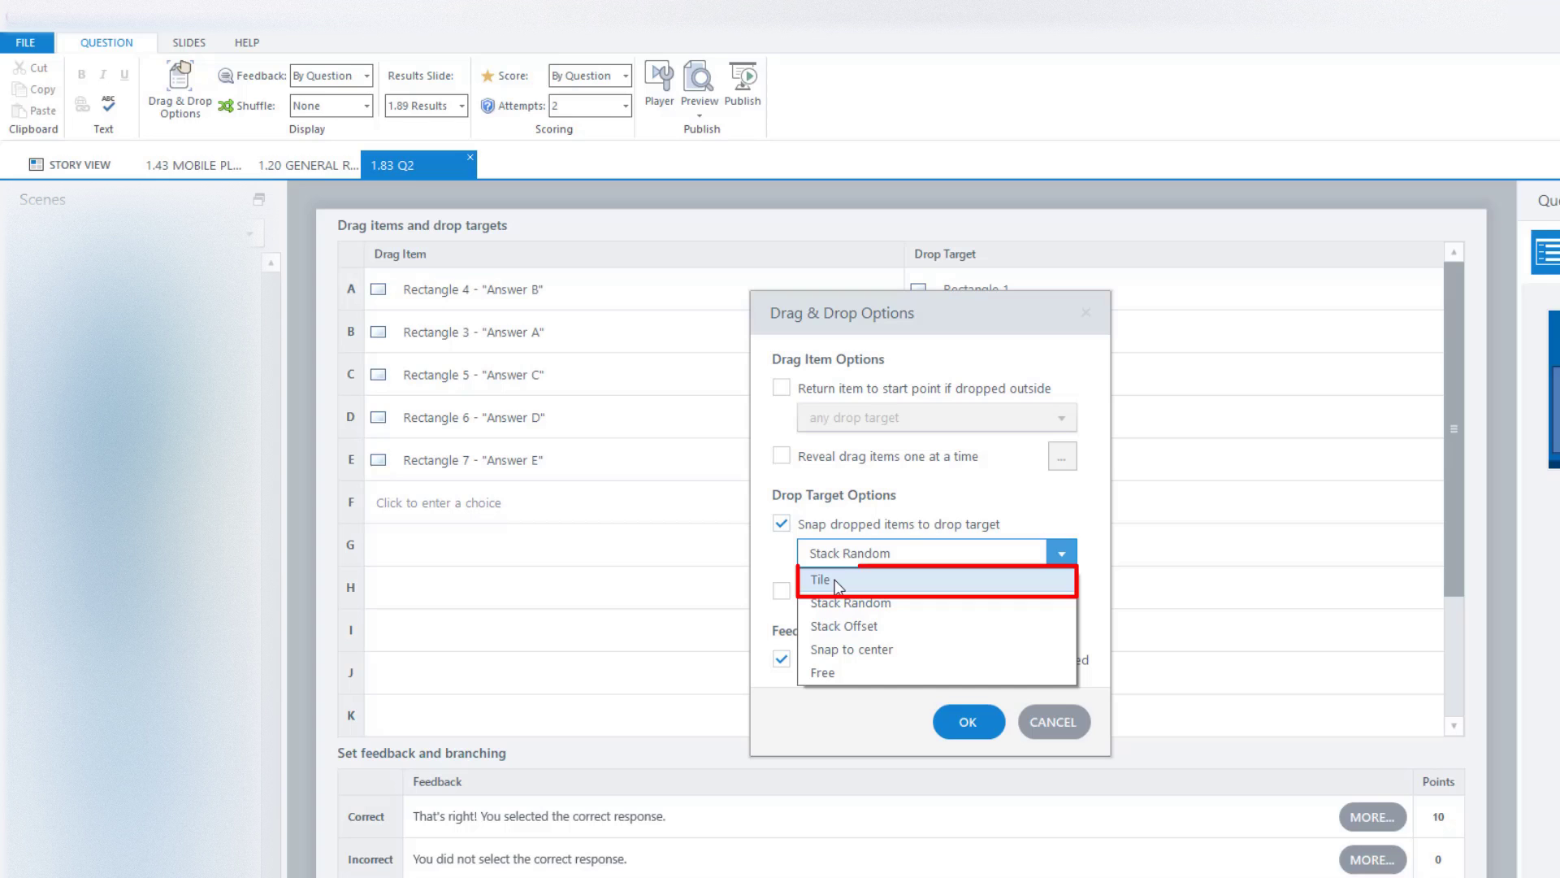
pyautogui.click(836, 581)
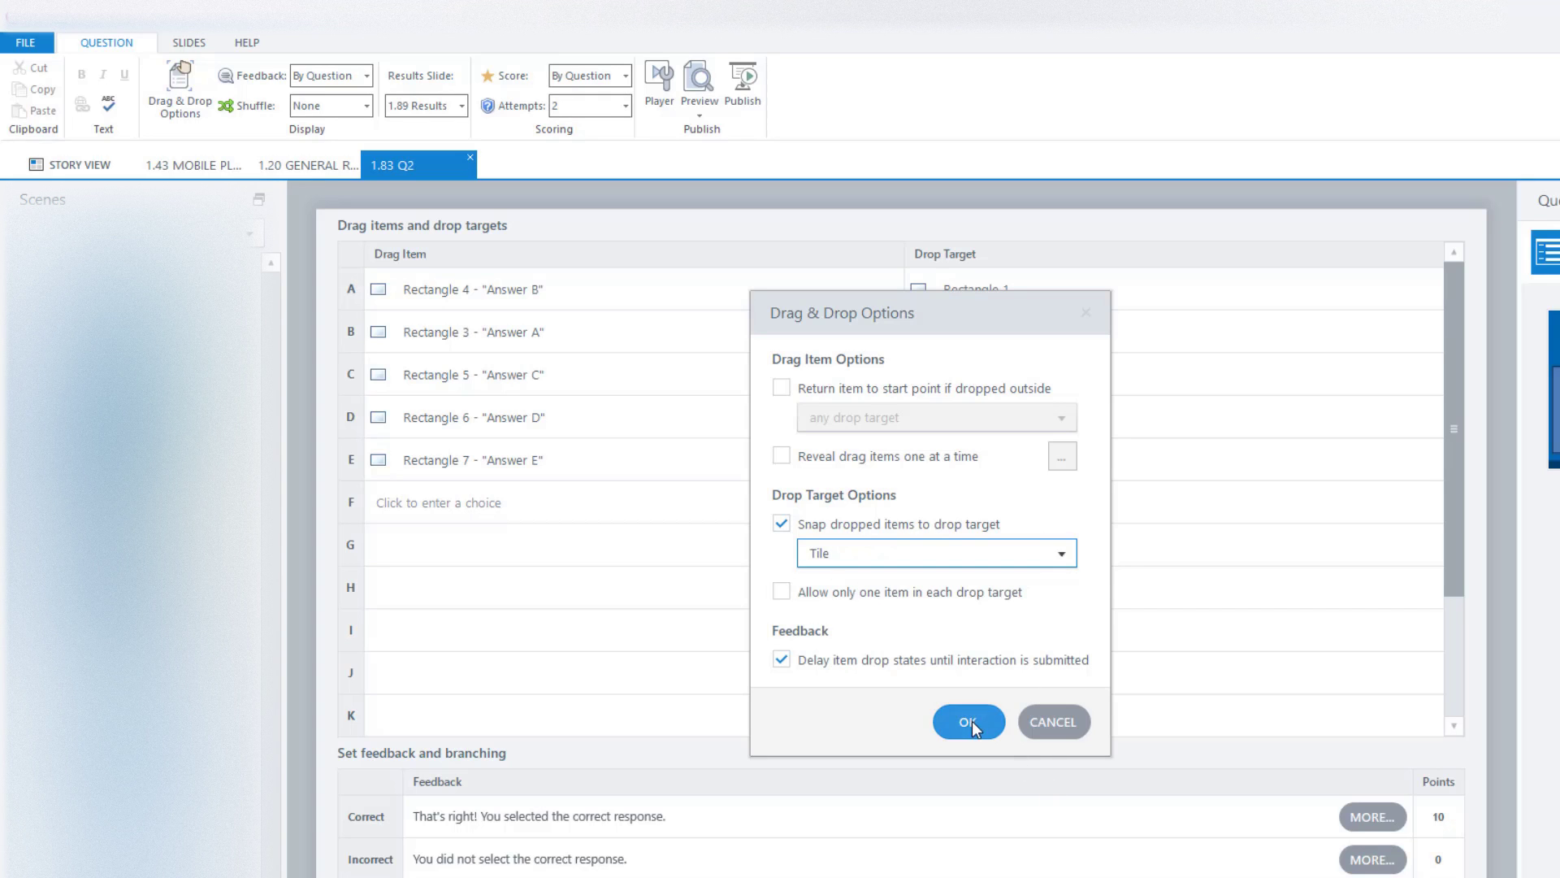
pyautogui.click(967, 721)
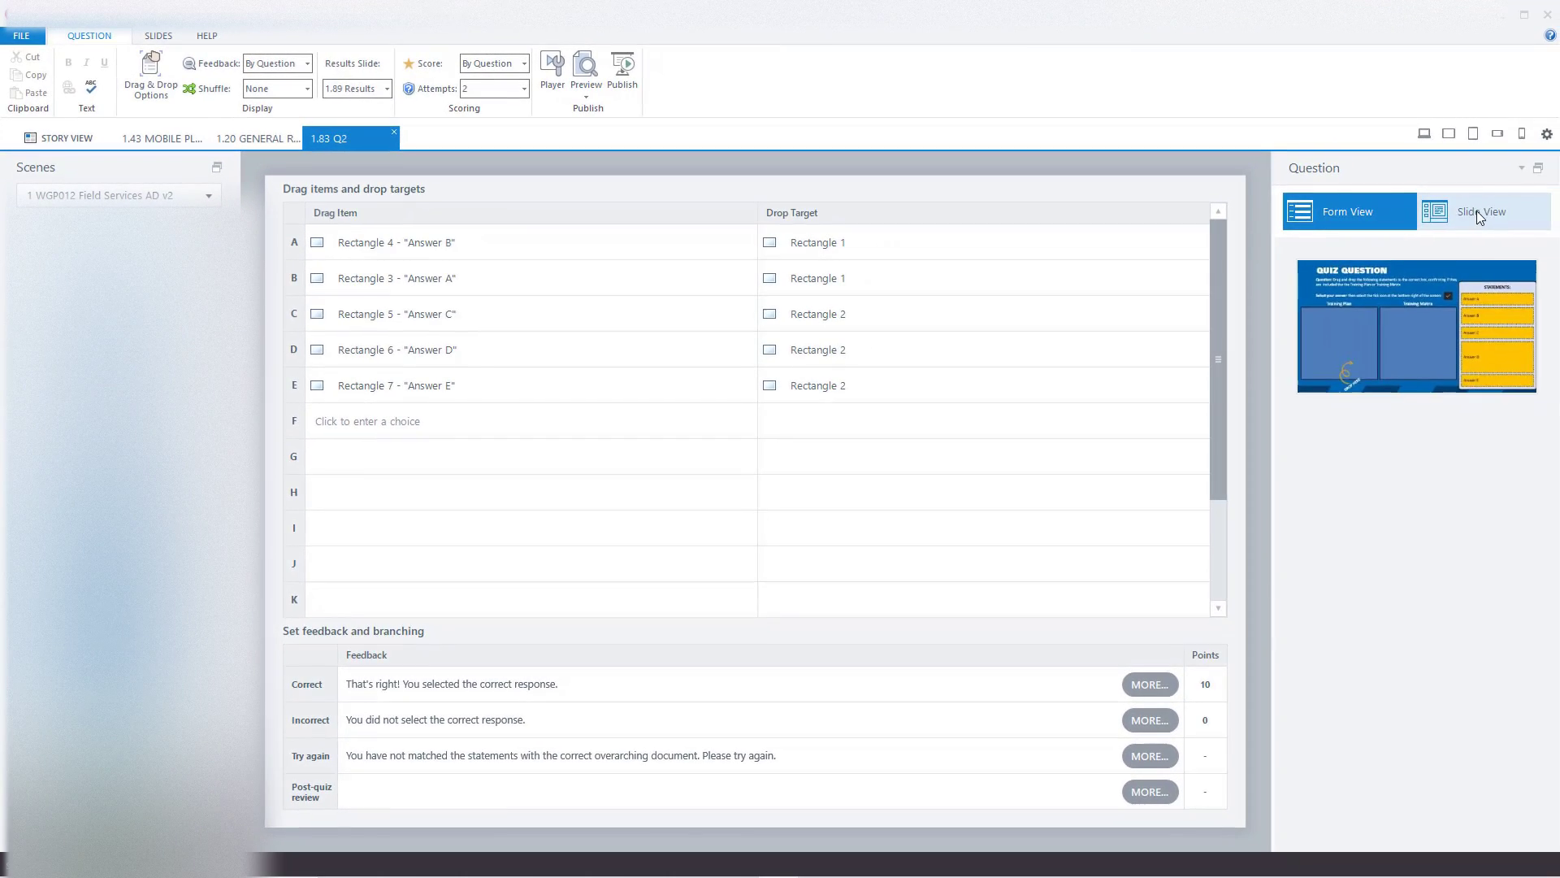
# - Return to Slide View and start a preview of this slide
pyautogui.click(1483, 211)
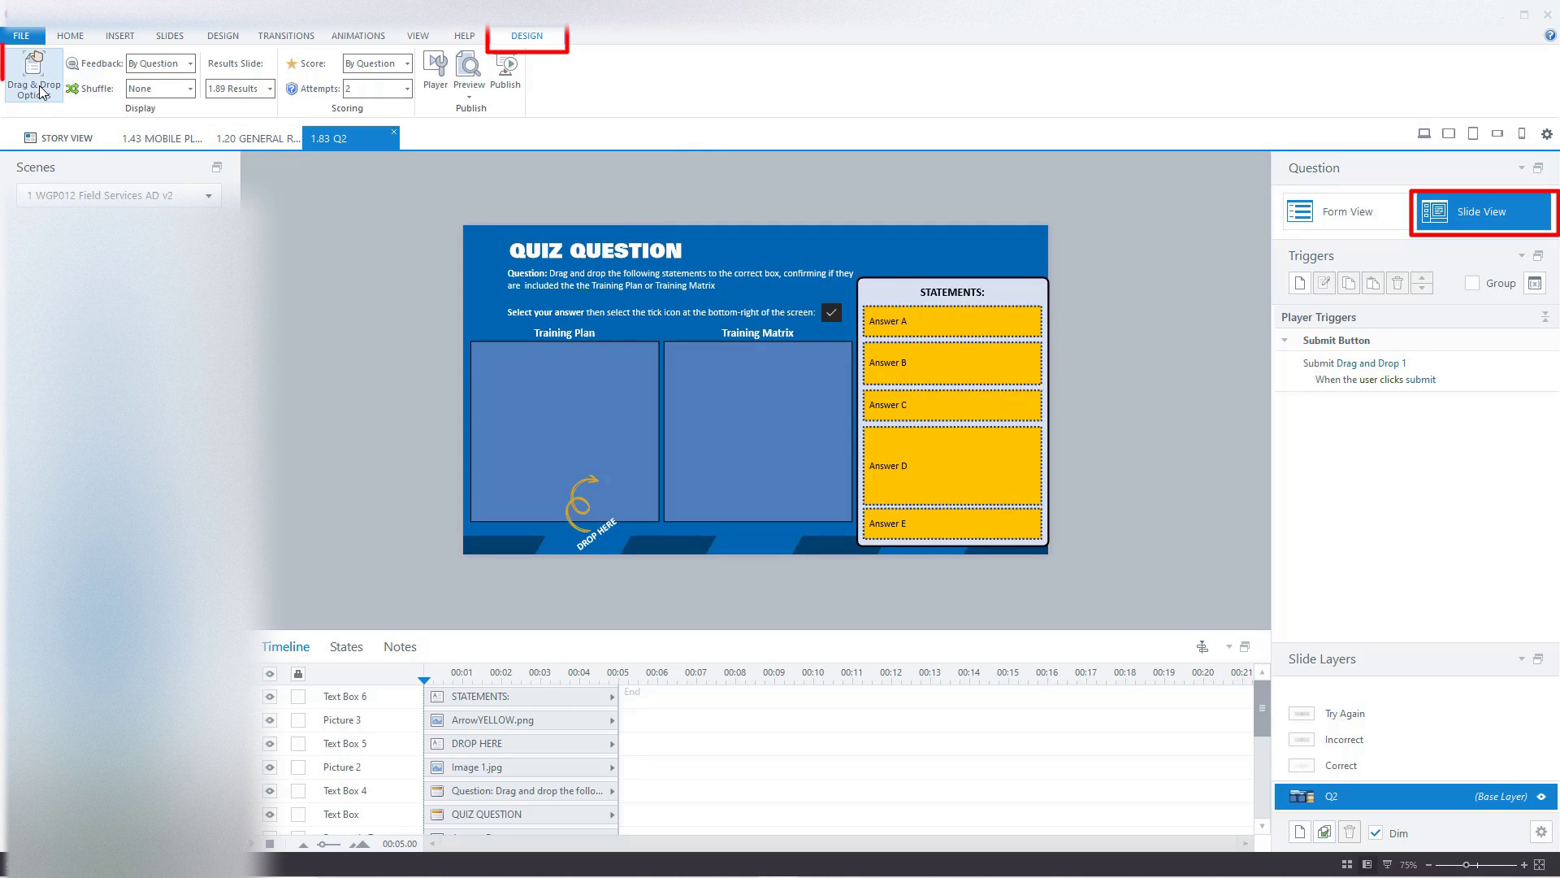
pyautogui.click(33, 79)
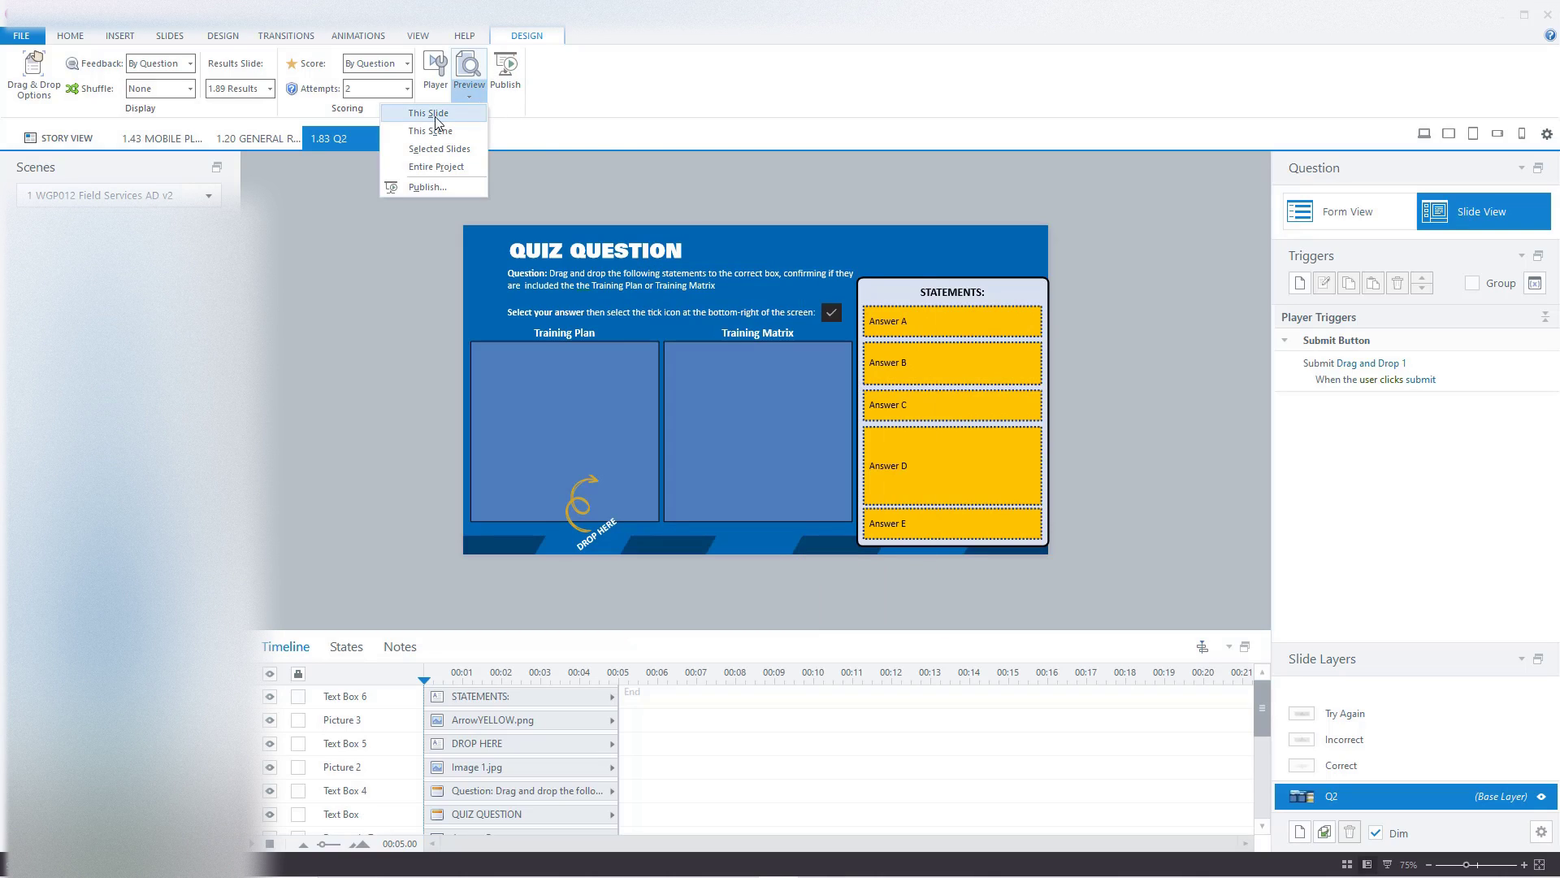
pyautogui.click(425, 112)
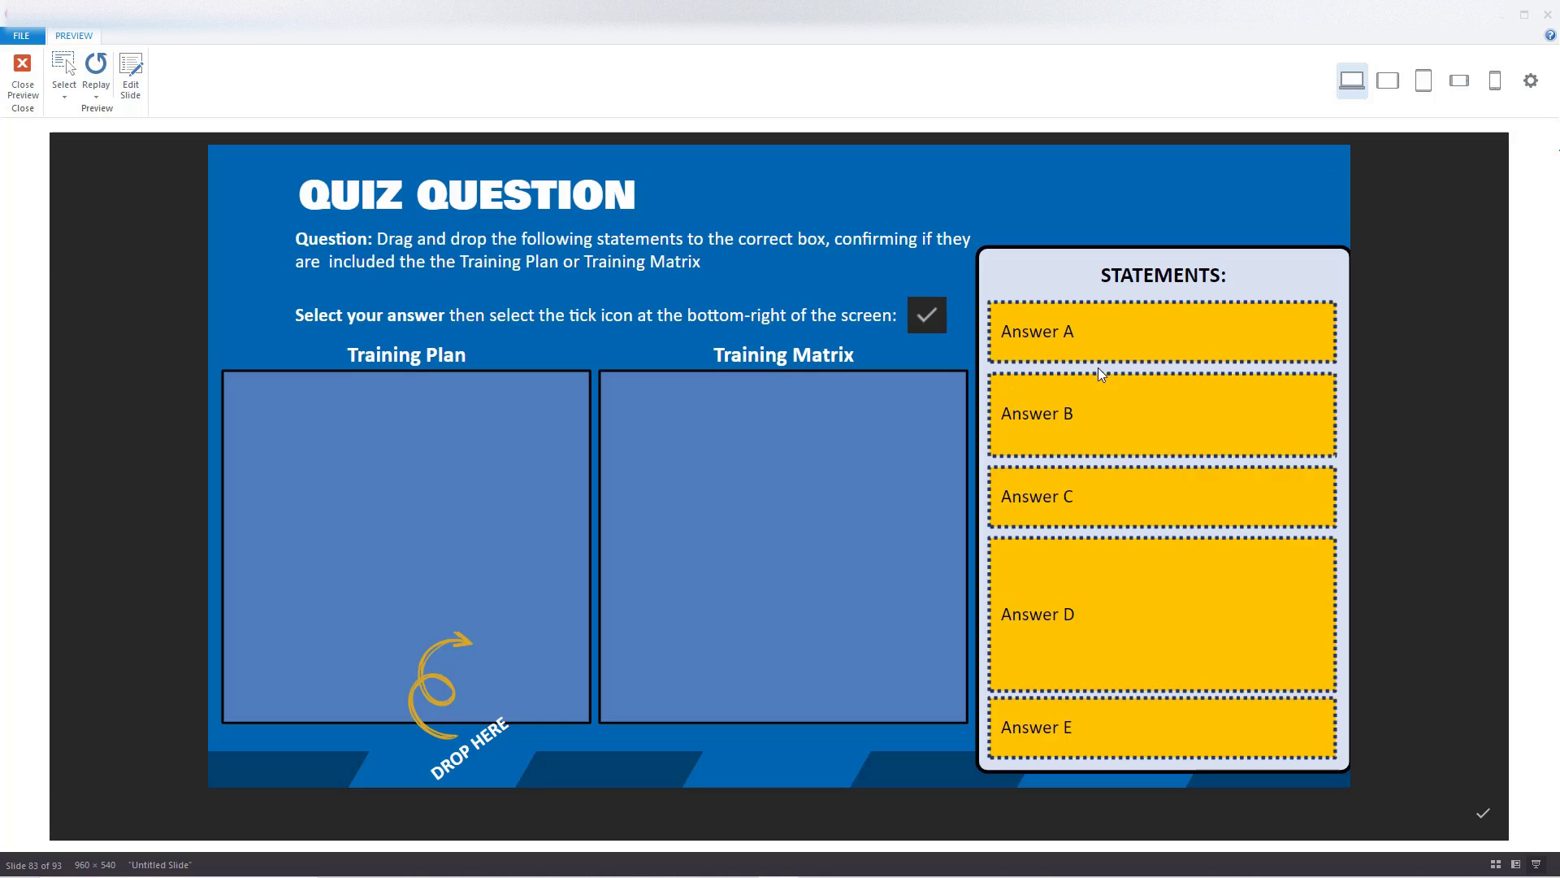
pyautogui.moveTo(1305, 343)
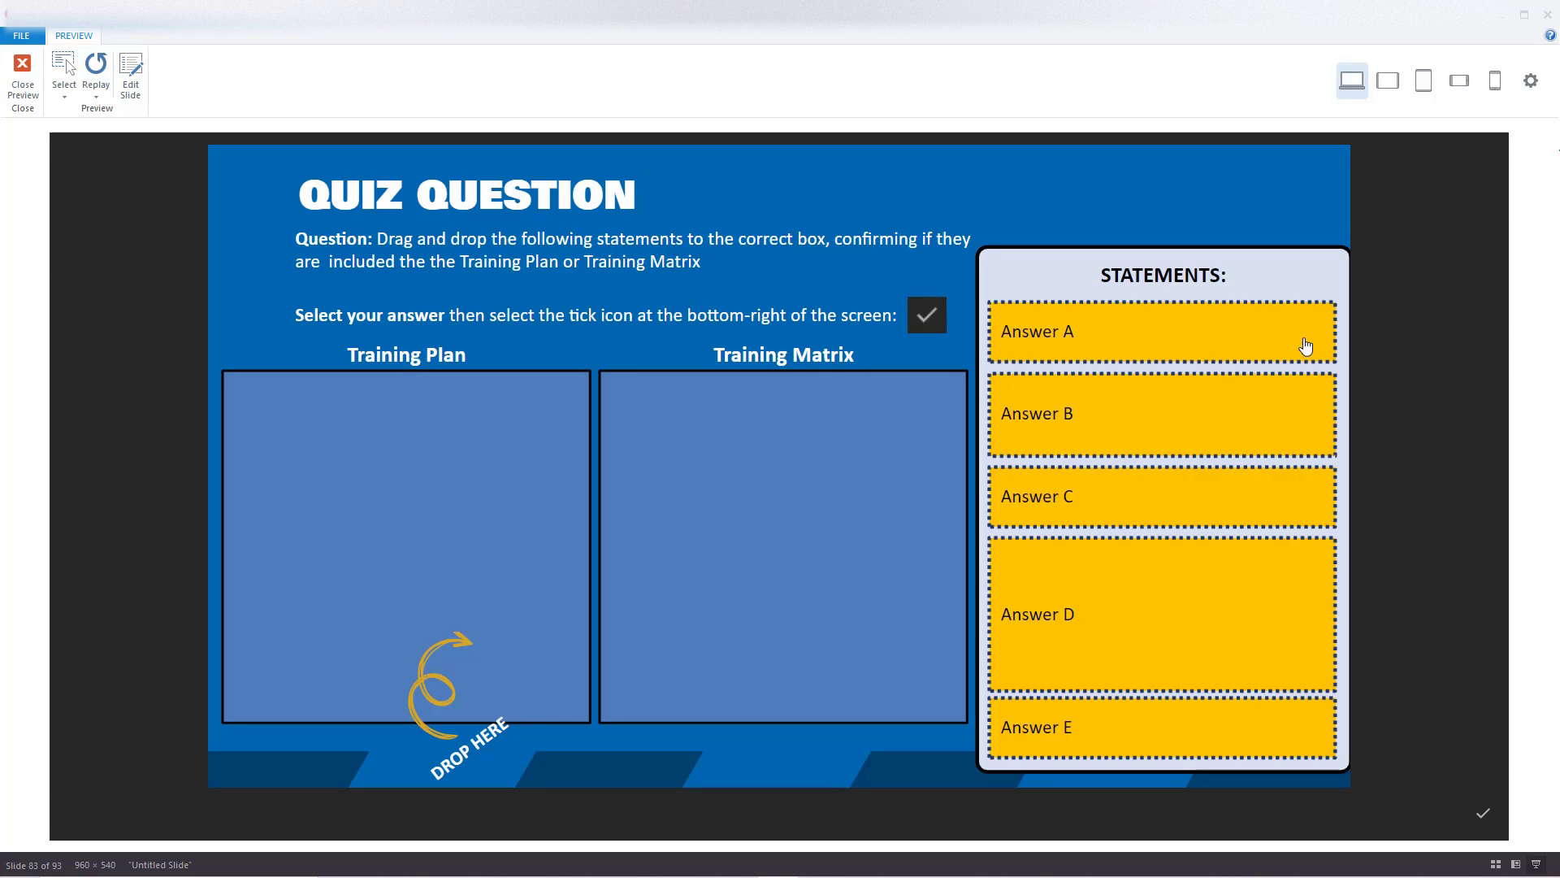
# - Drag Answer A onto a drop box to check it tiles on the target
pyautogui.moveTo(1159, 332); pyautogui.dragTo(397, 399)
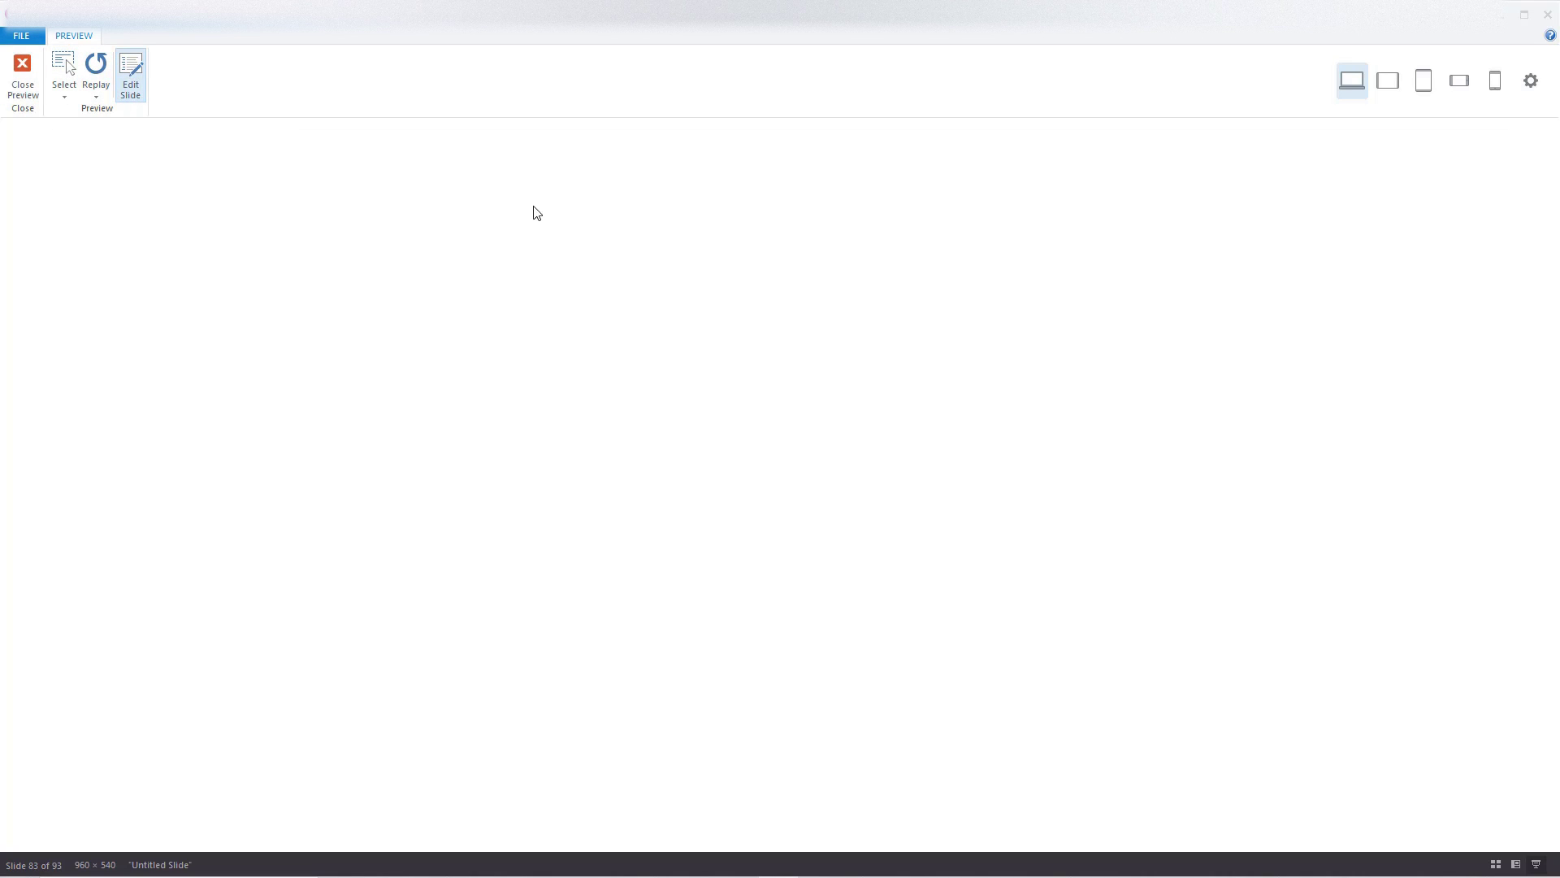
# - Leave the preview and show the question in Form View via the Design tab
pyautogui.click(21, 75)
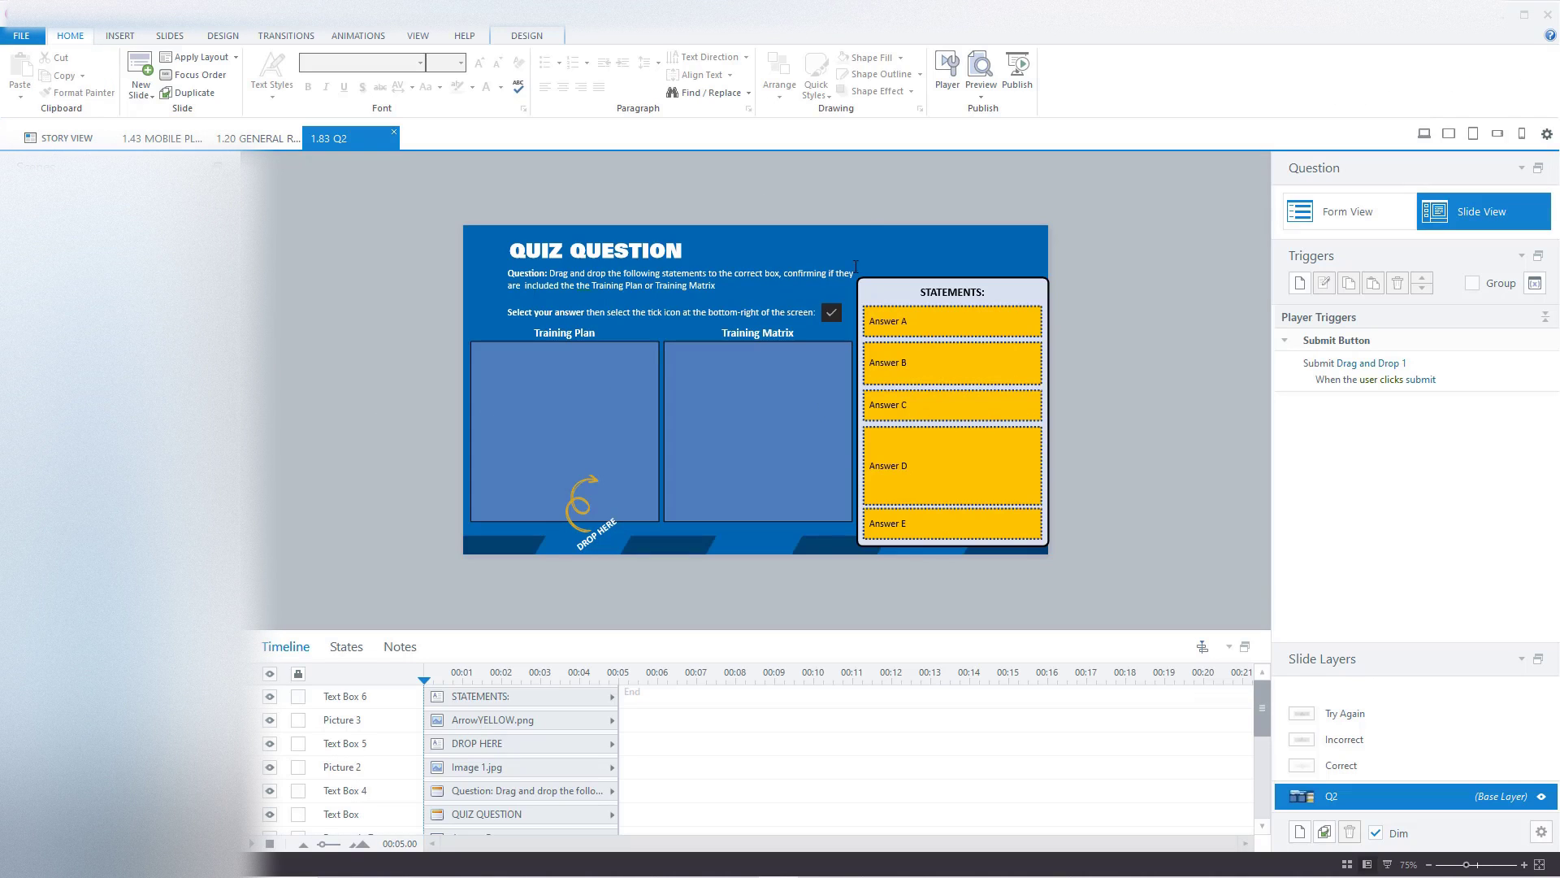
pyautogui.click(525, 34)
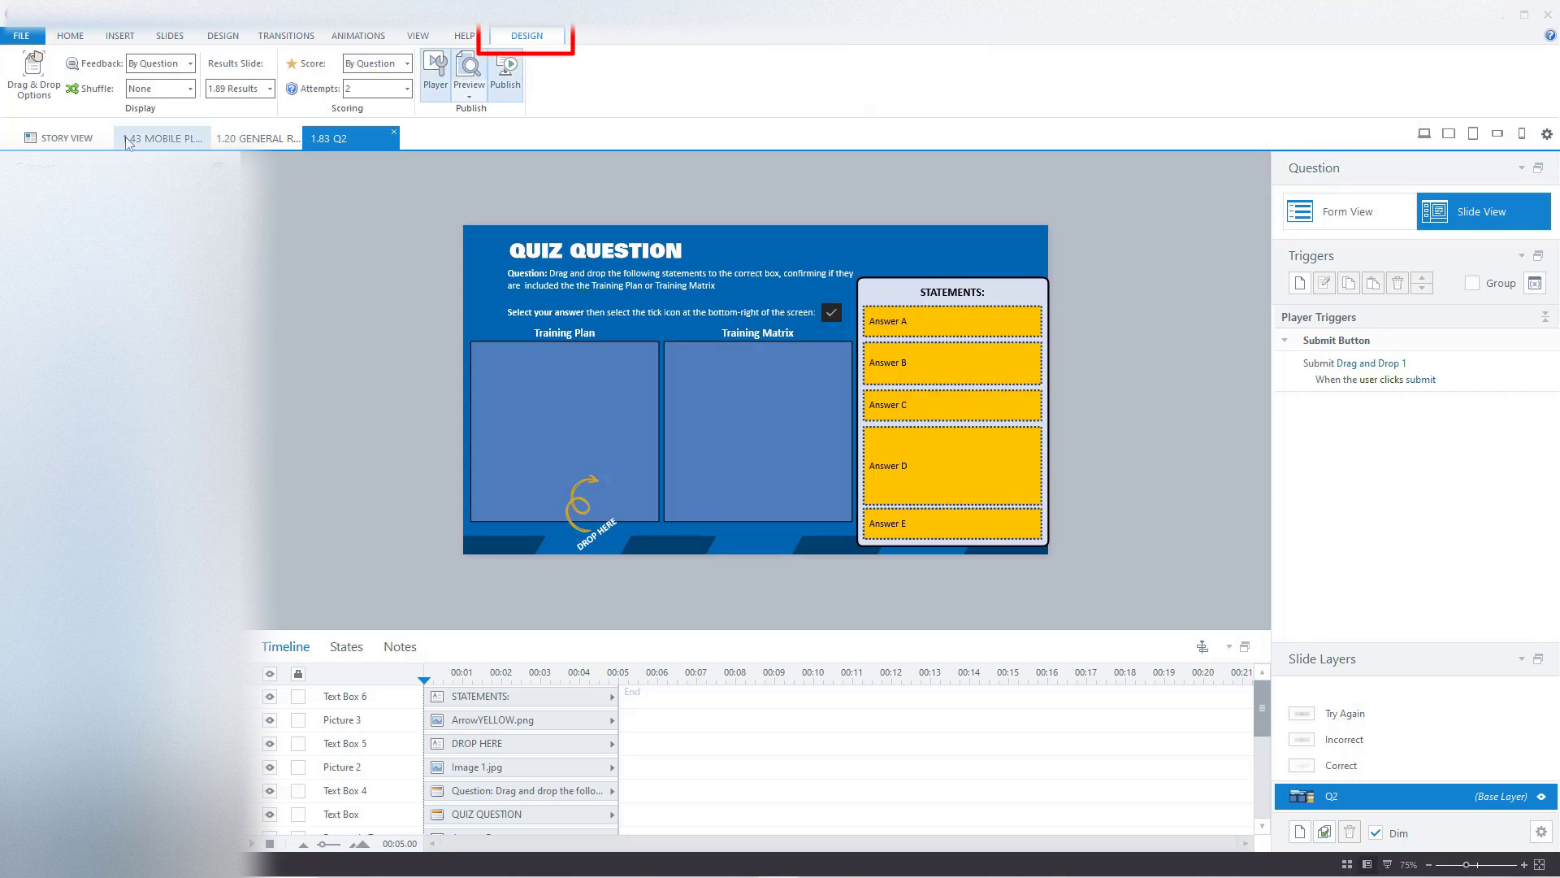
pyautogui.moveTo(33, 74)
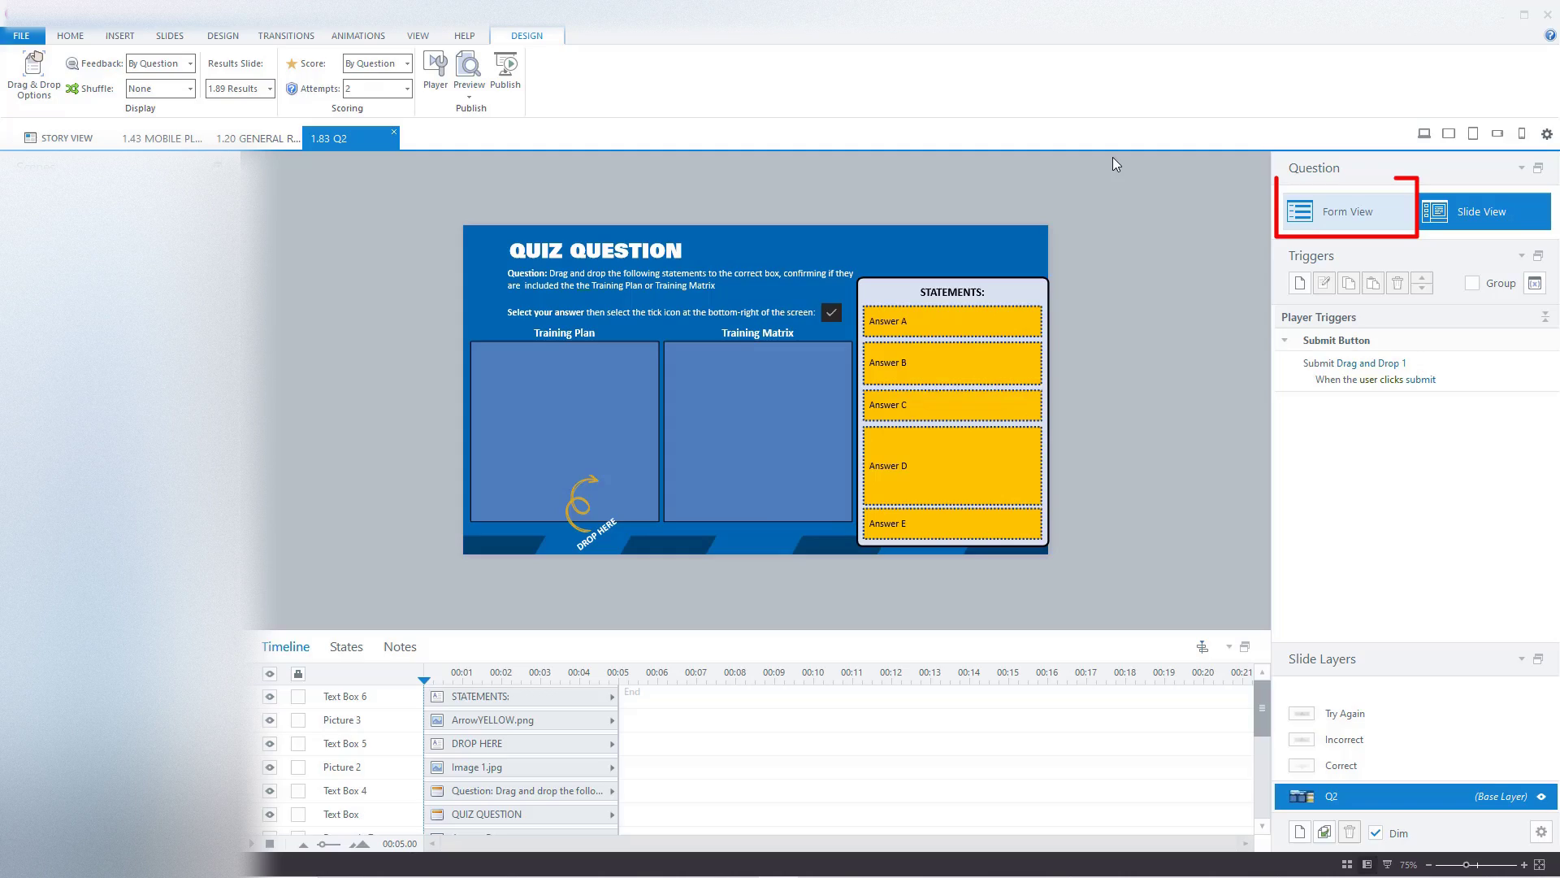
pyautogui.click(1346, 212)
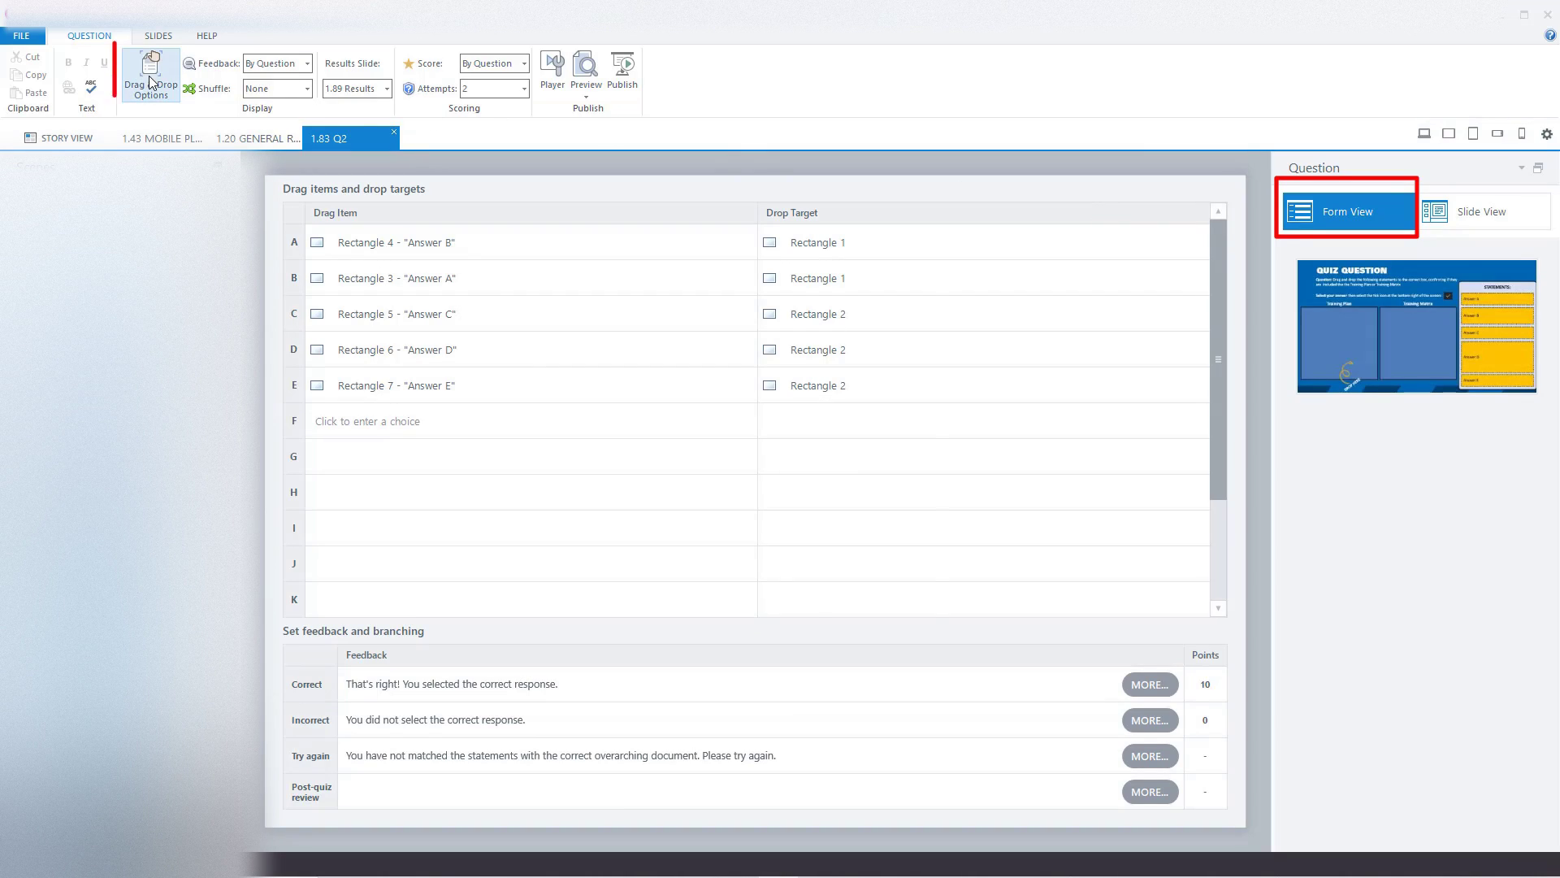
# - Reopen Drag & Drop Options, verify snapping is still Tile, and close without changes
pyautogui.click(149, 72)
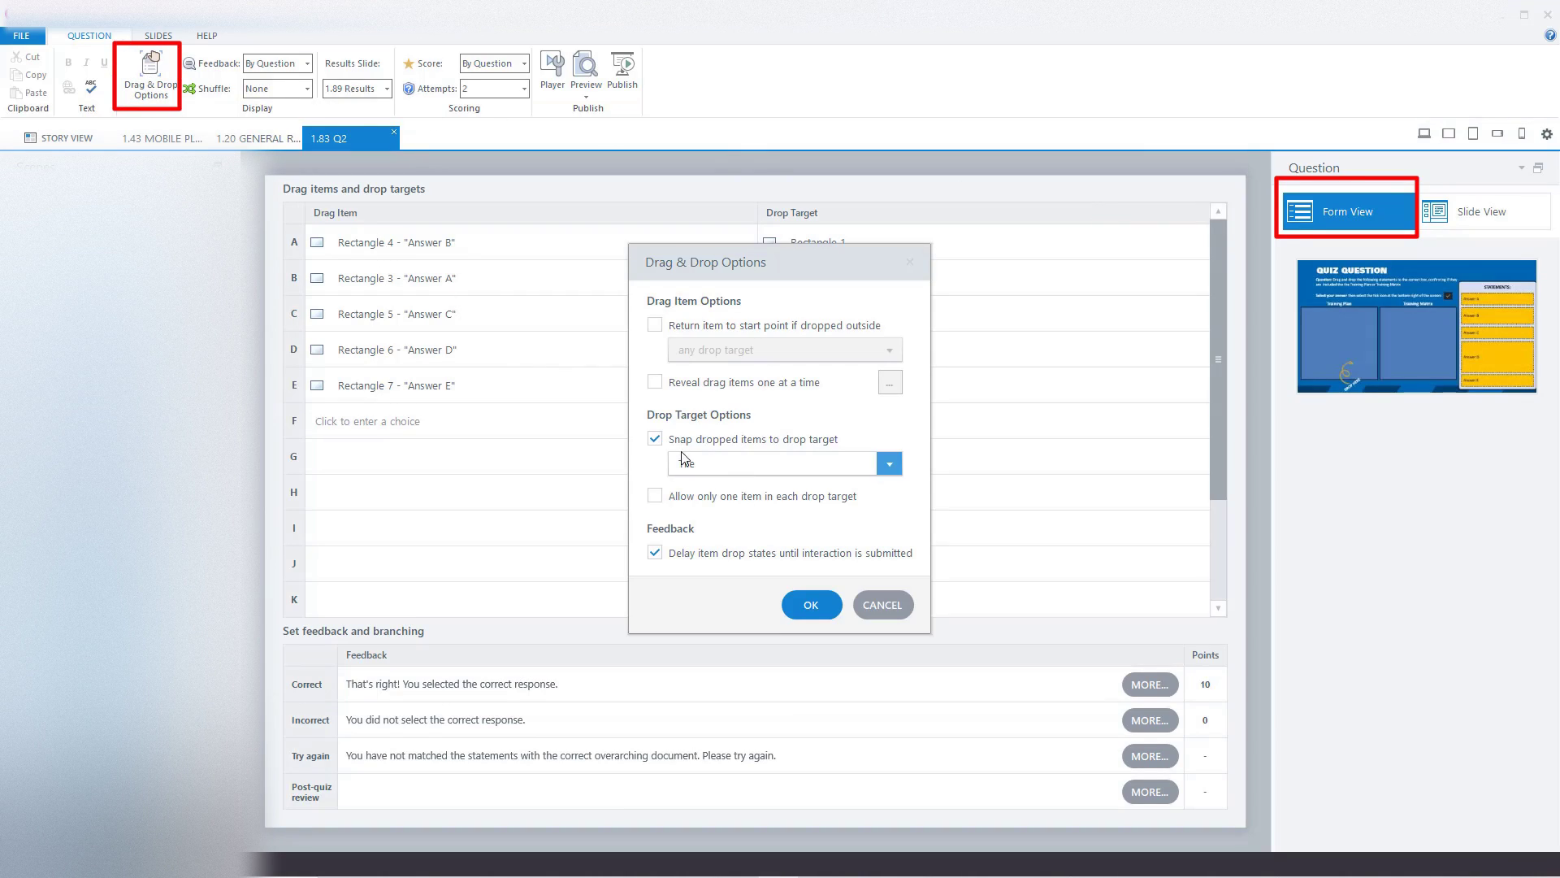
pyautogui.click(887, 463)
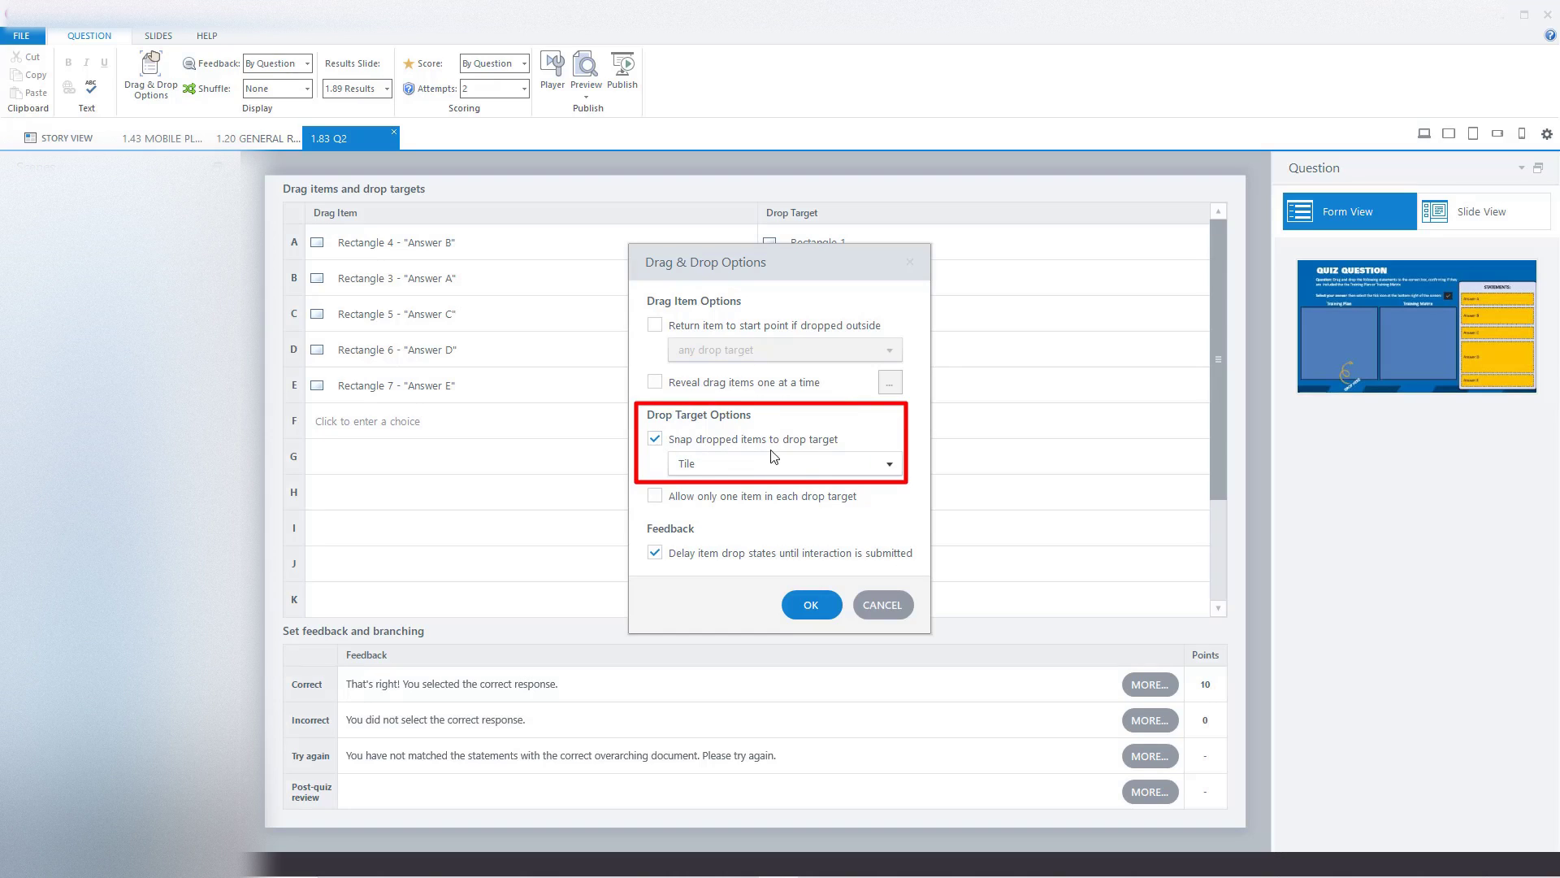
pyautogui.click(888, 463)
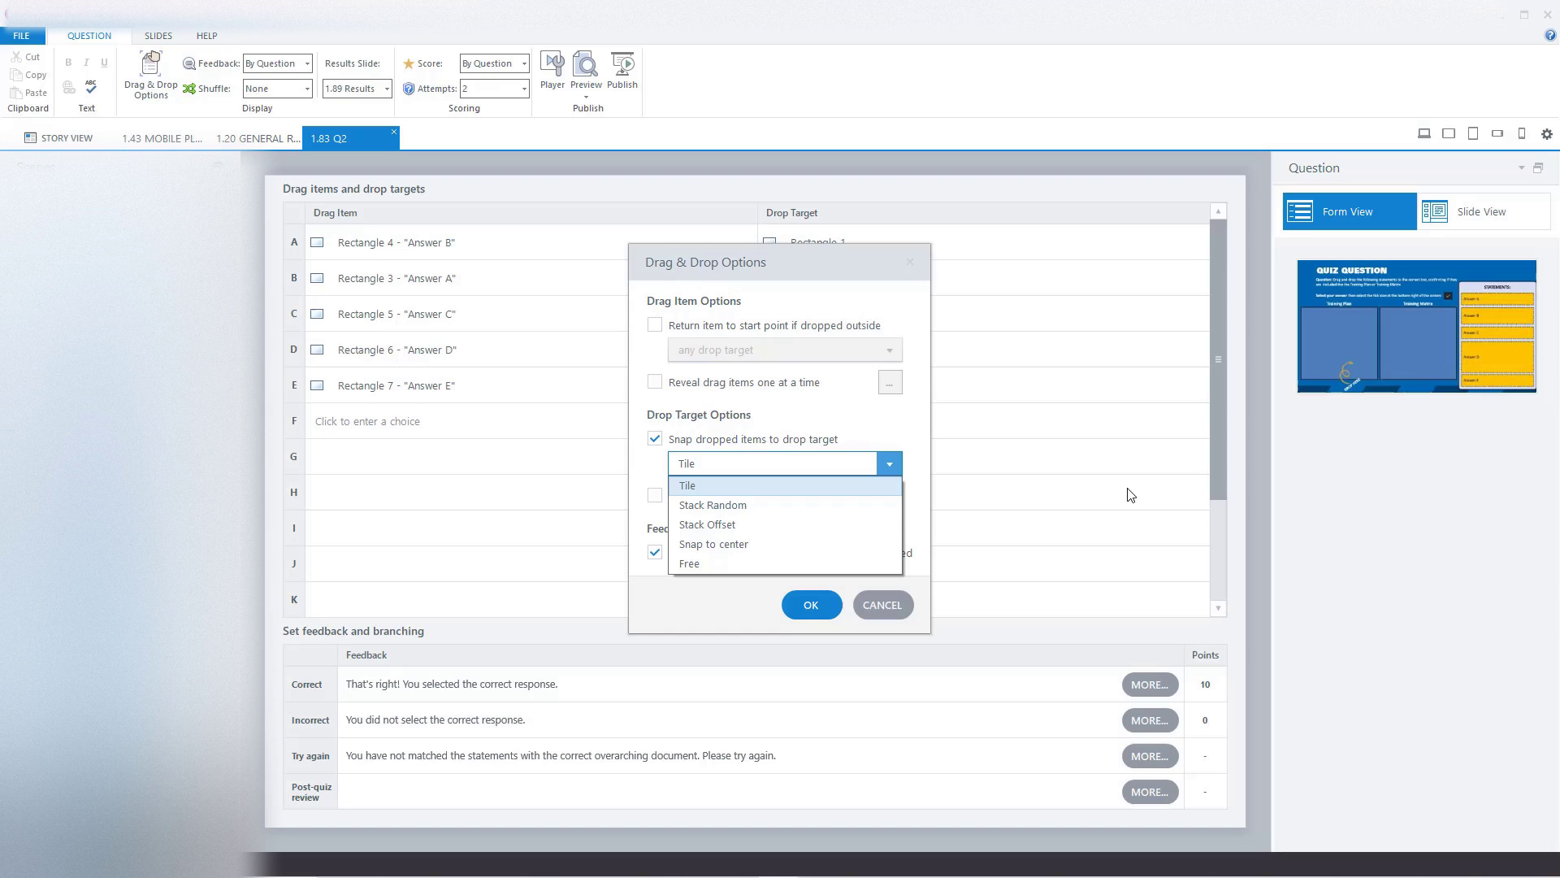
pyautogui.click(686, 486)
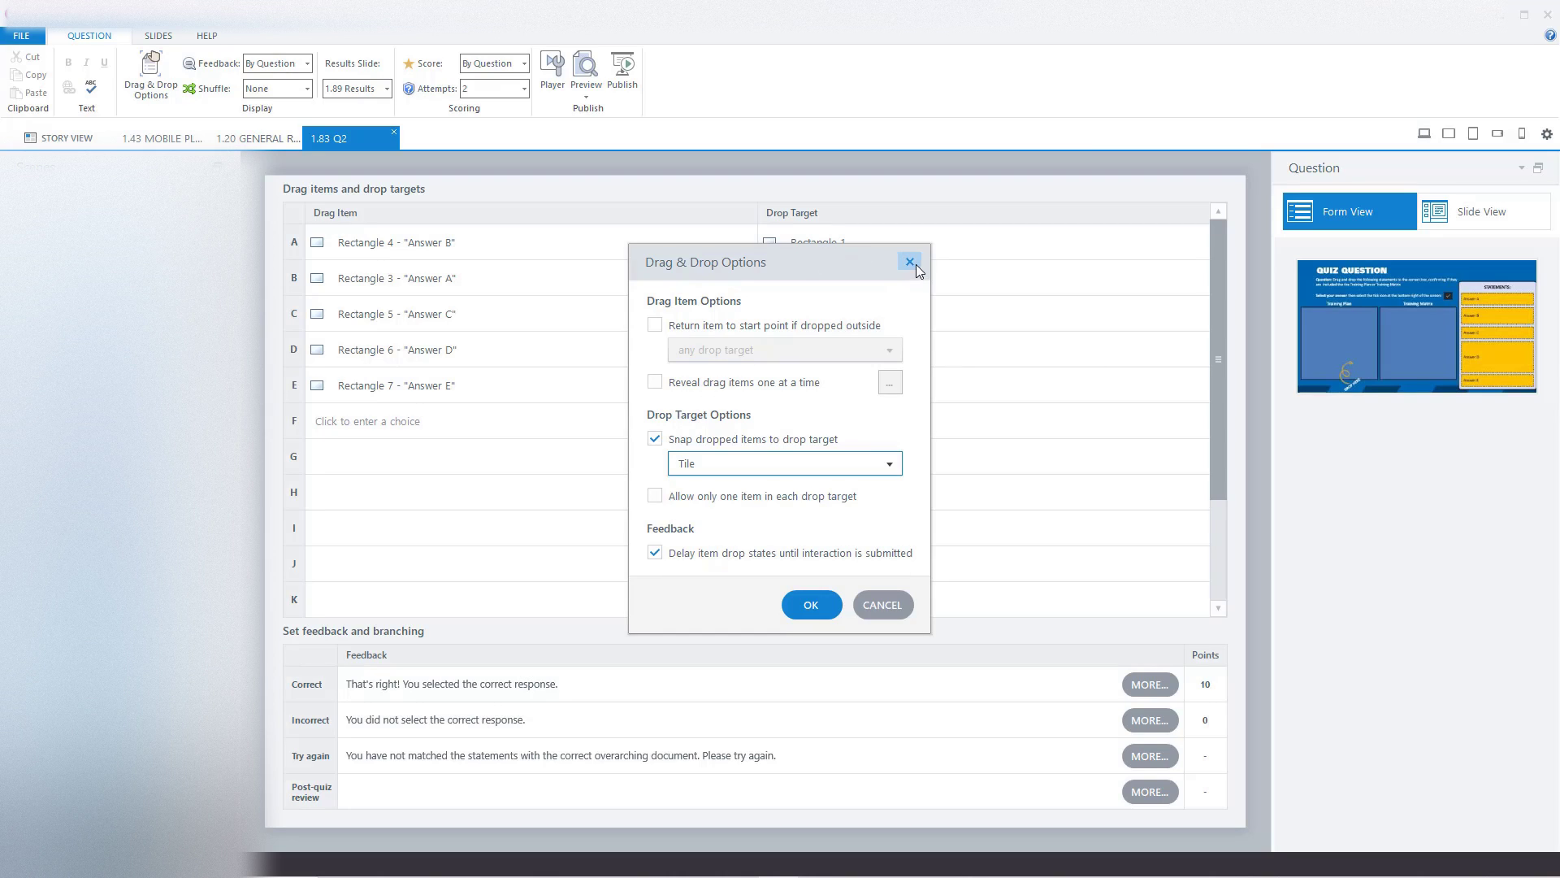